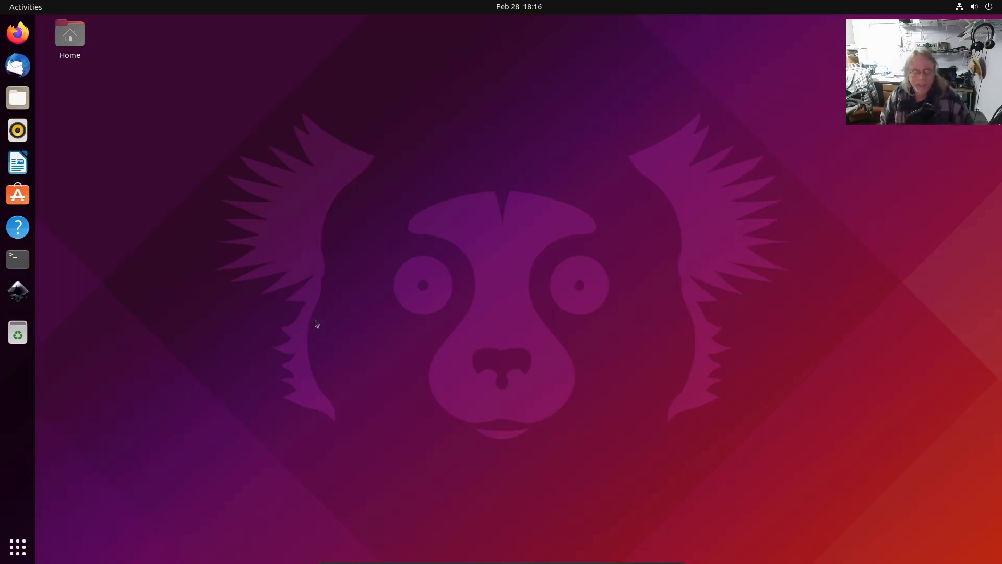
{"action": "mouse_move", "coordinate": [140, 204]}
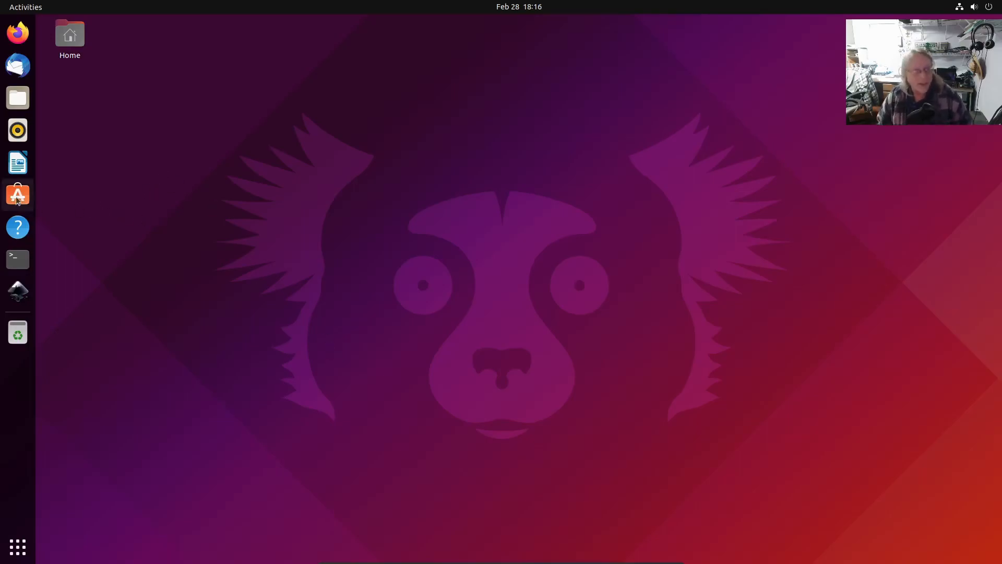
Search the software store for inkscape.
{"action": "left_click", "coordinate": [17, 194]}
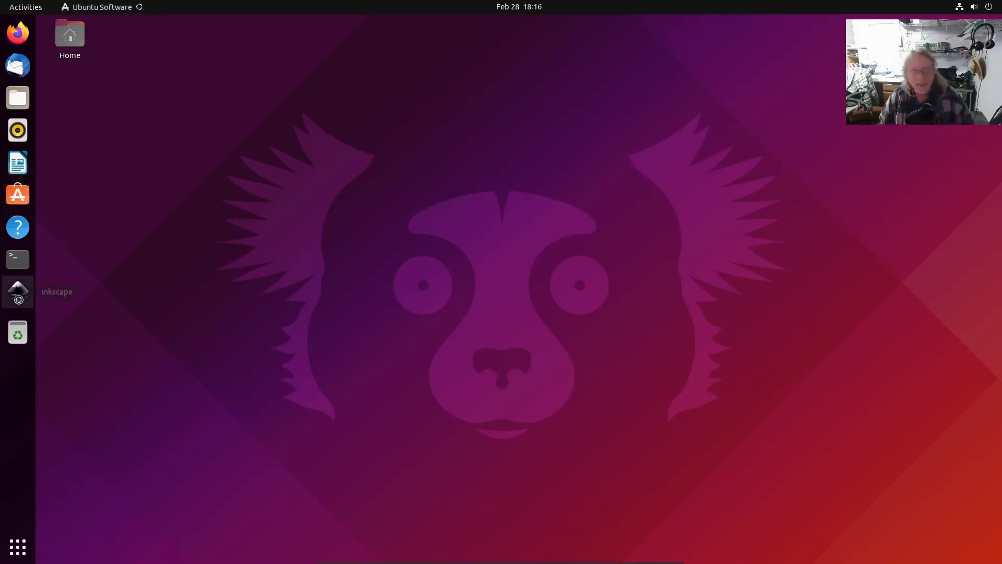
{"action": "left_click", "coordinate": [17, 194]}
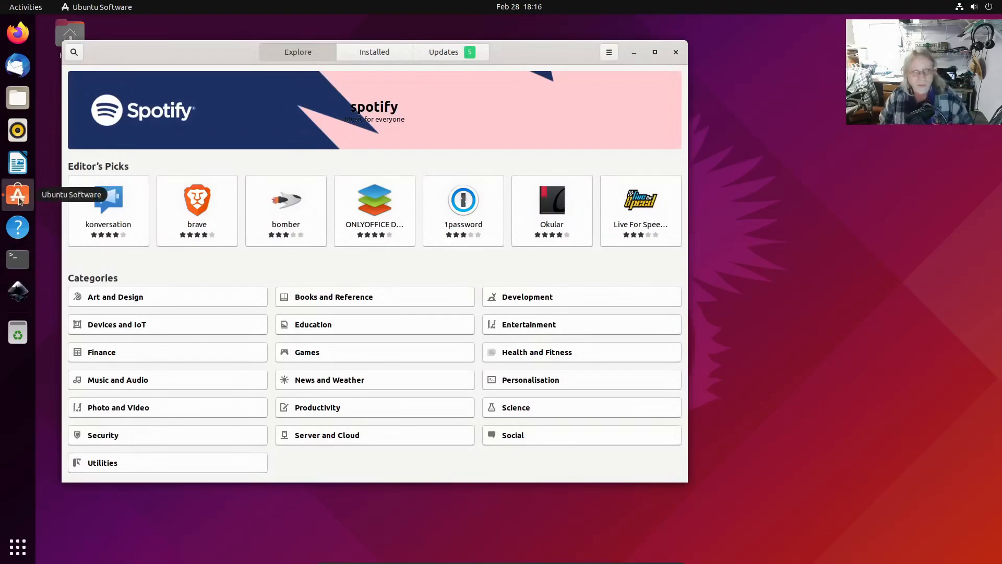
{"action": "mouse_move", "coordinate": [330, 156]}
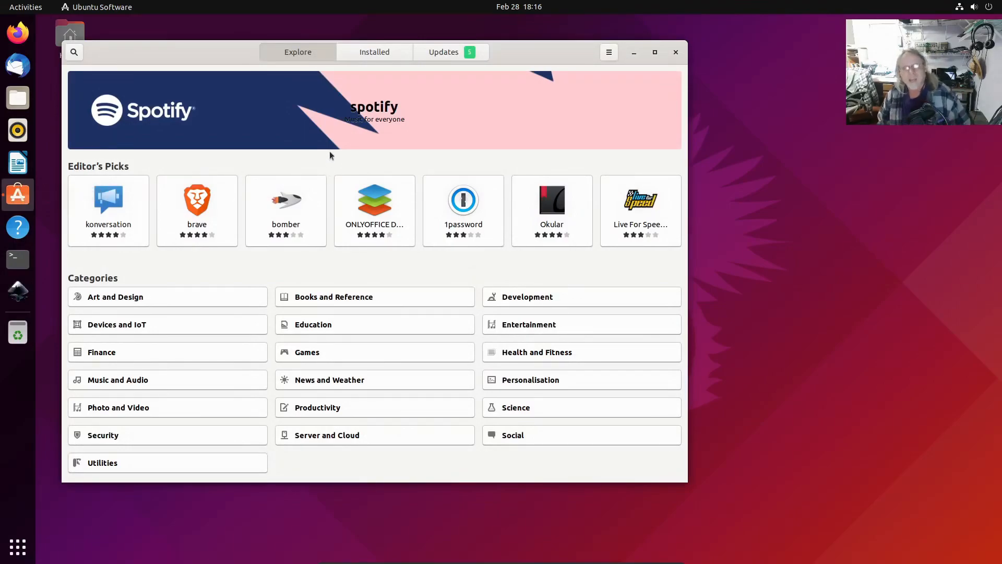
{"action": "left_click", "coordinate": [74, 51]}
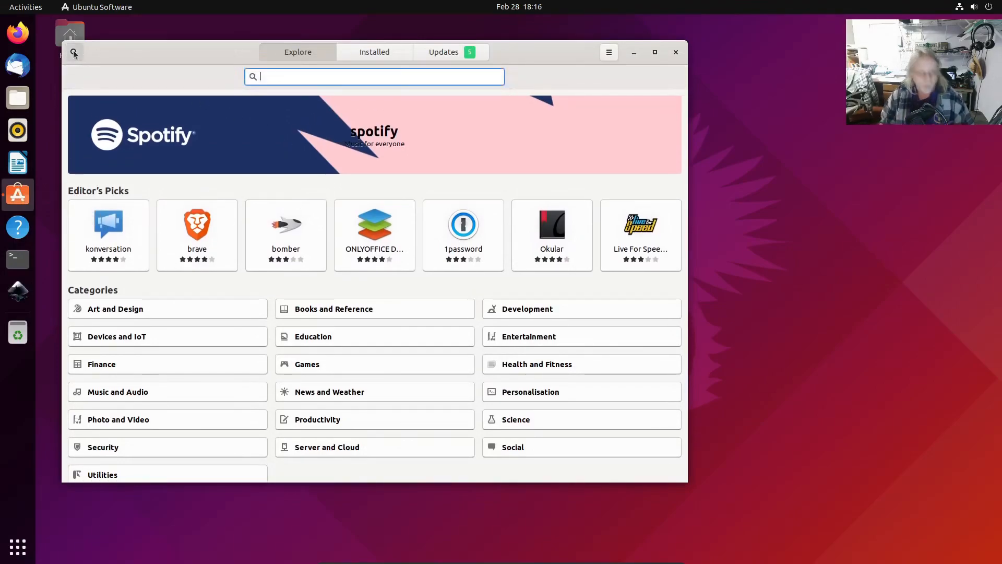
{"action": "type", "text": "inkscape"}
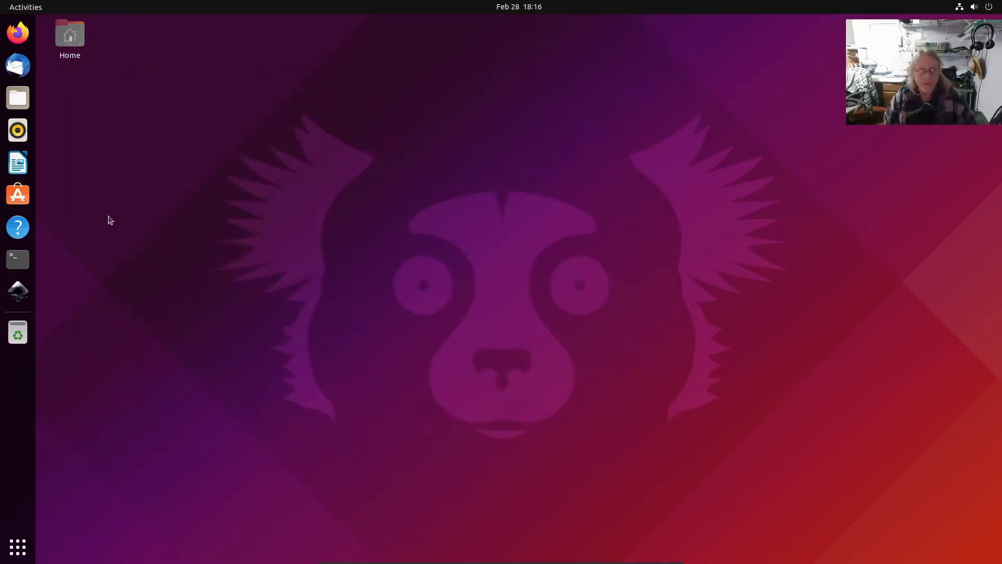
{"action": "mouse_move", "coordinate": [202, 218]}
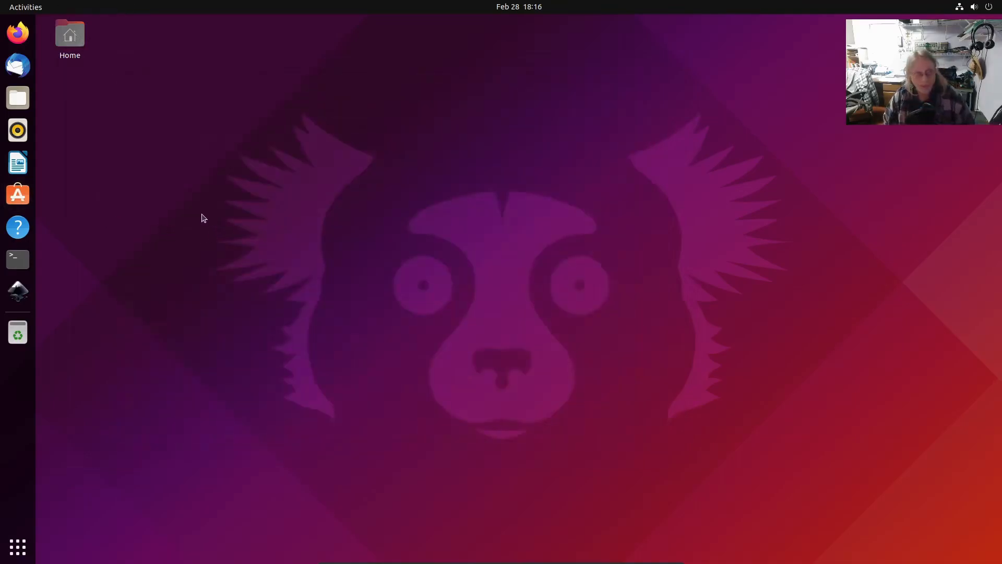
Open the inkstitch package from Downloads in the software installer.
{"action": "left_click", "coordinate": [18, 97]}
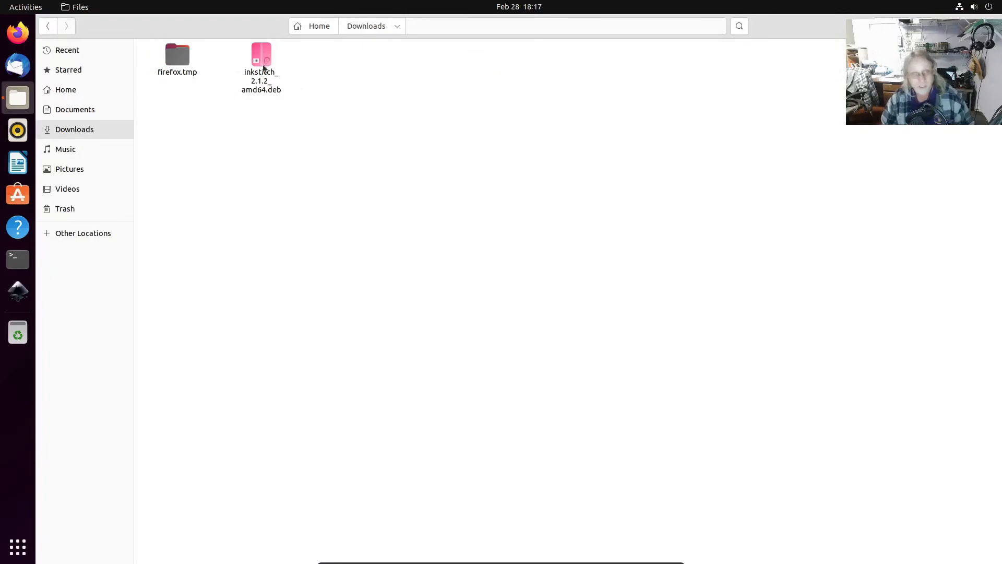
{"action": "left_click", "coordinate": [261, 64]}
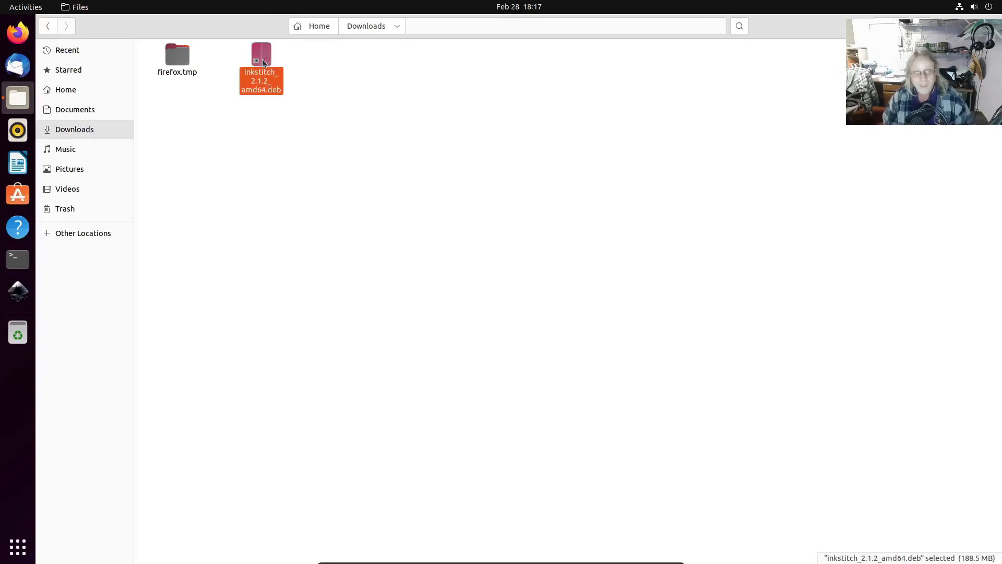
{"action": "double_click", "coordinate": [261, 58]}
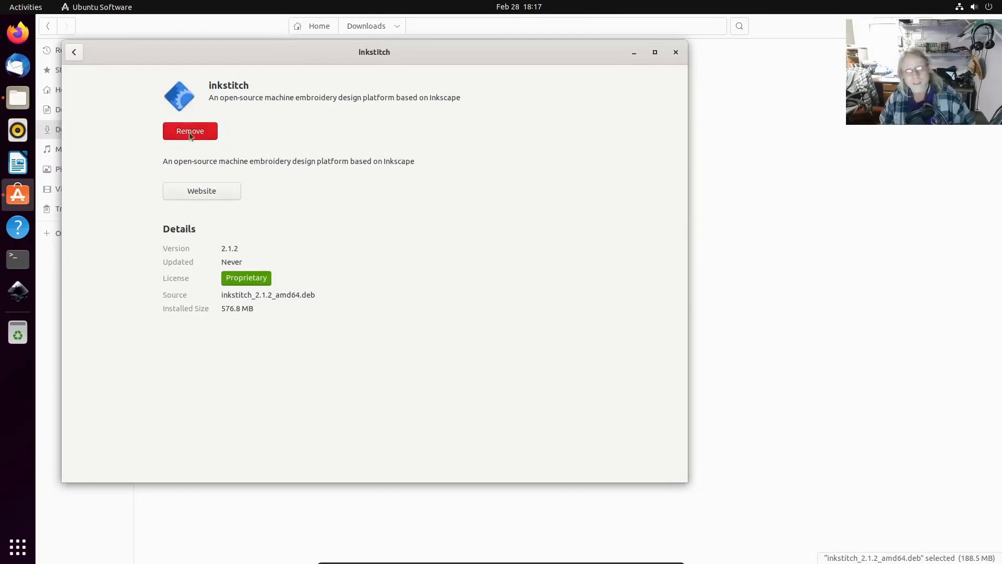
{"action": "mouse_move", "coordinate": [194, 136]}
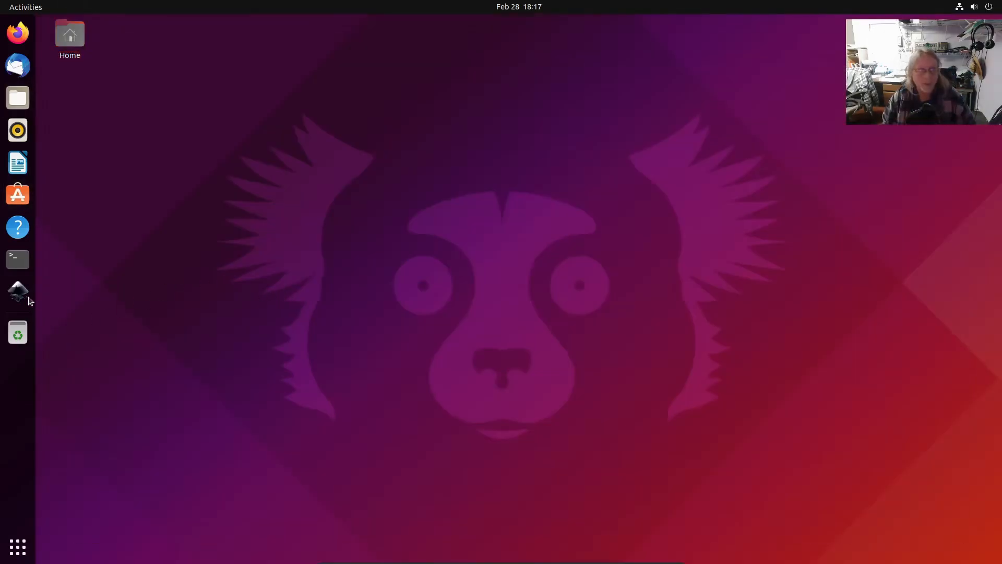
Launch Inkscape, draw a small blue square on the page, and list the Extensions menu.
{"action": "left_click", "coordinate": [17, 291]}
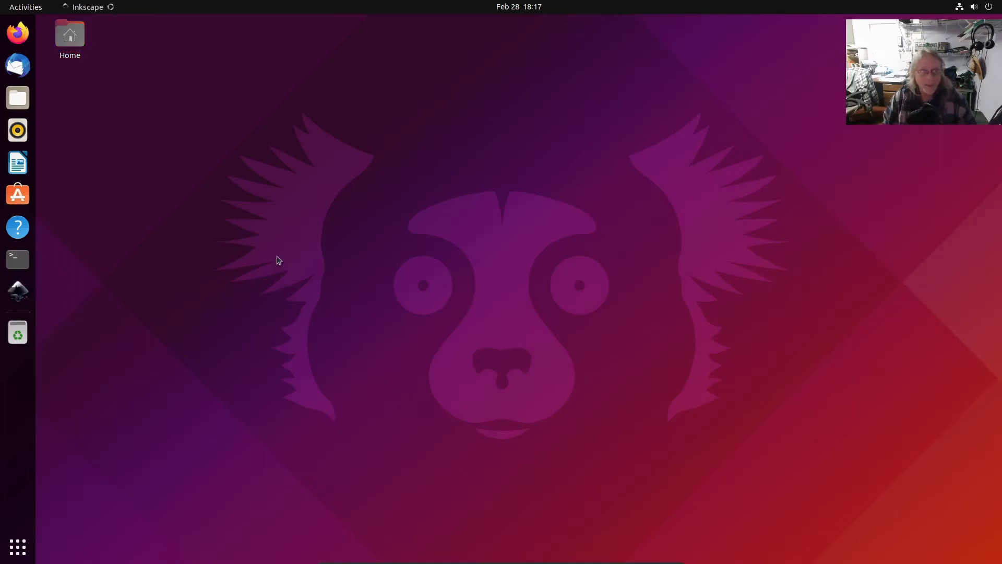
{"action": "left_click", "coordinate": [17, 290]}
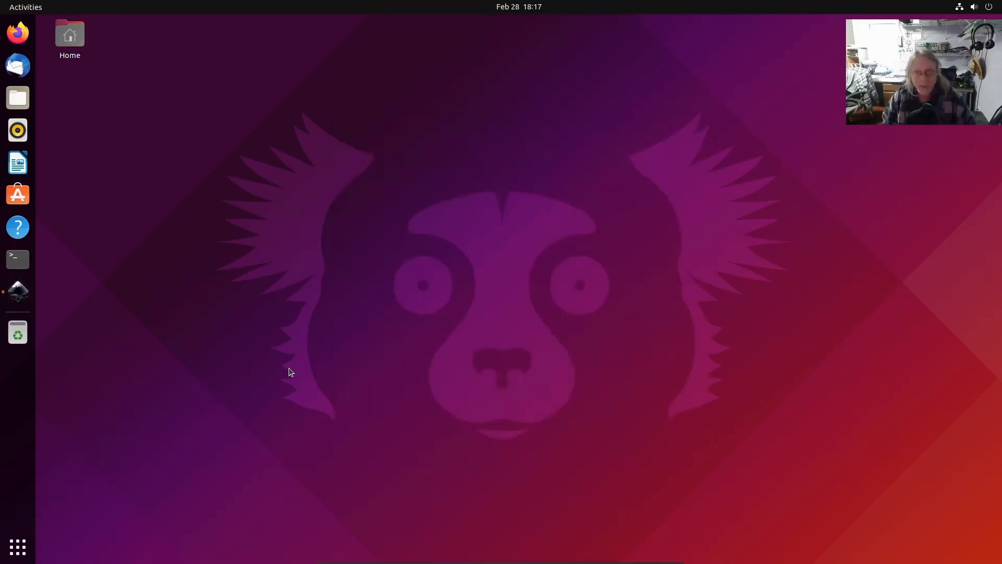
{"action": "left_click", "coordinate": [17, 291]}
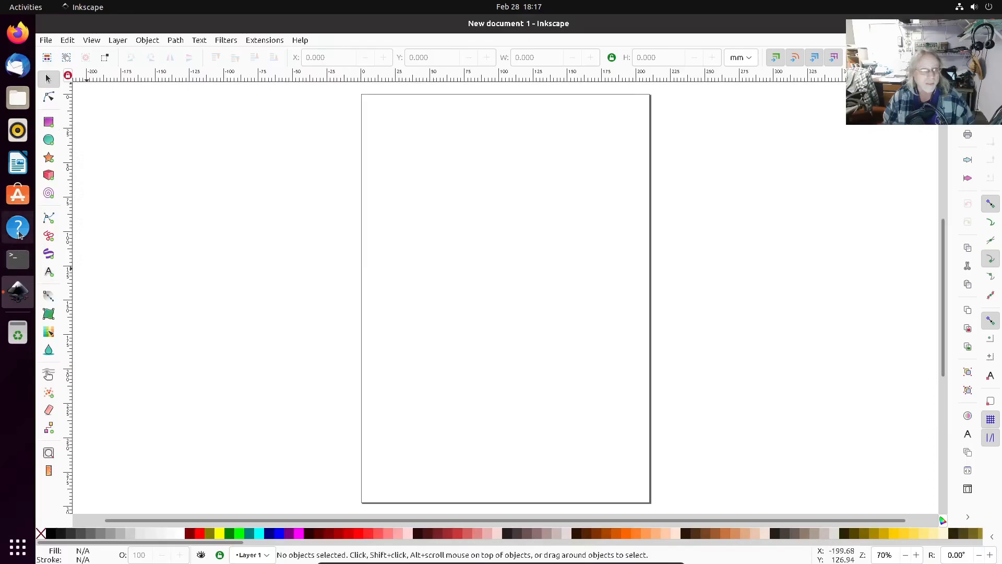
{"action": "left_click_drag", "start_coordinate": [412, 209], "coordinate": [436, 236]}
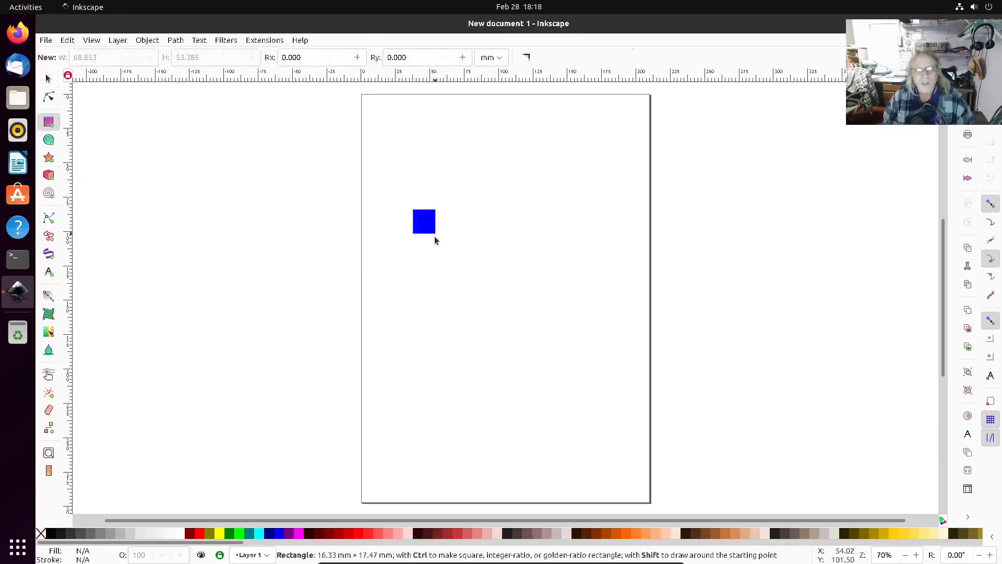
{"action": "left_click", "coordinate": [264, 40]}
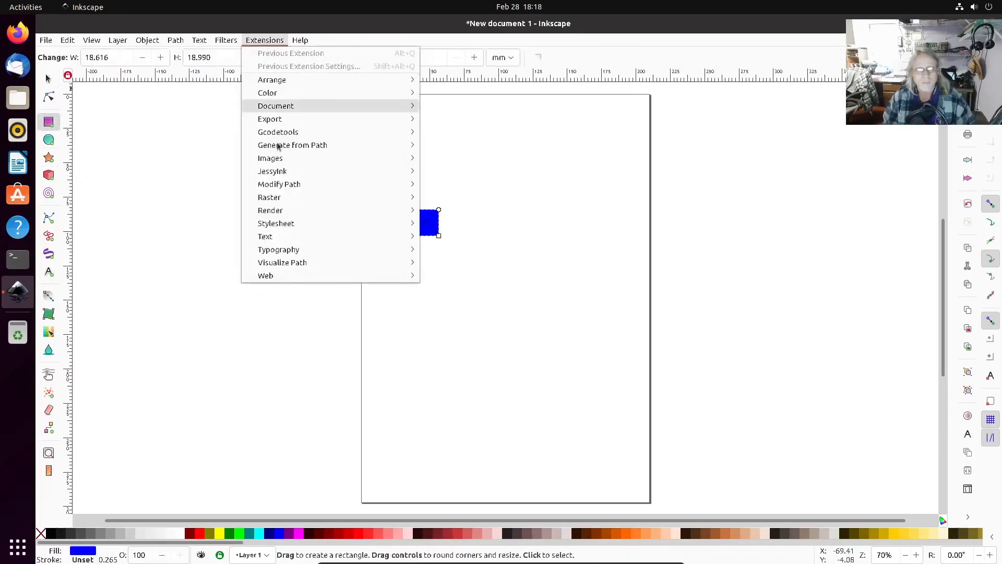
{"action": "mouse_move", "coordinate": [282, 262]}
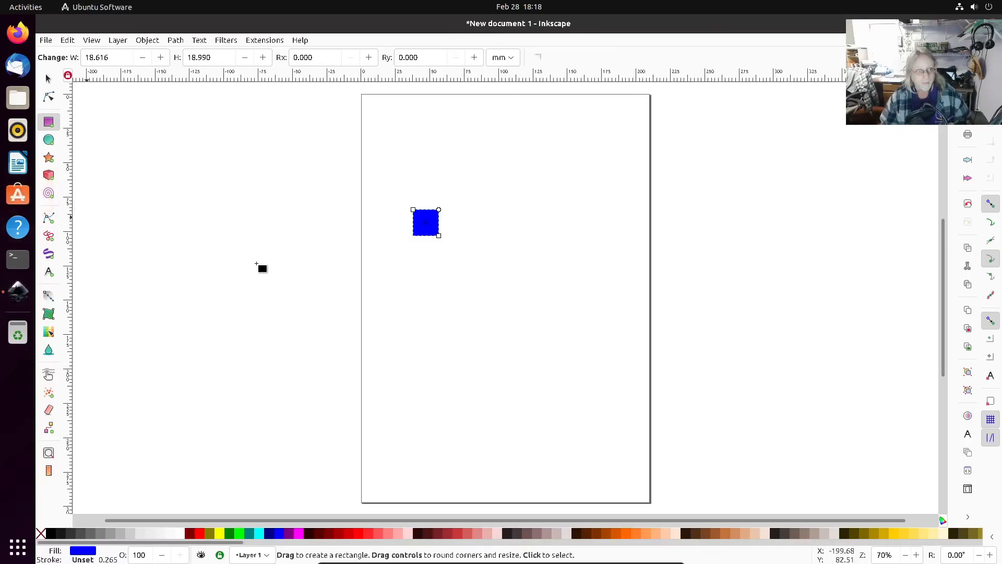
{"action": "mouse_move", "coordinate": [256, 253]}
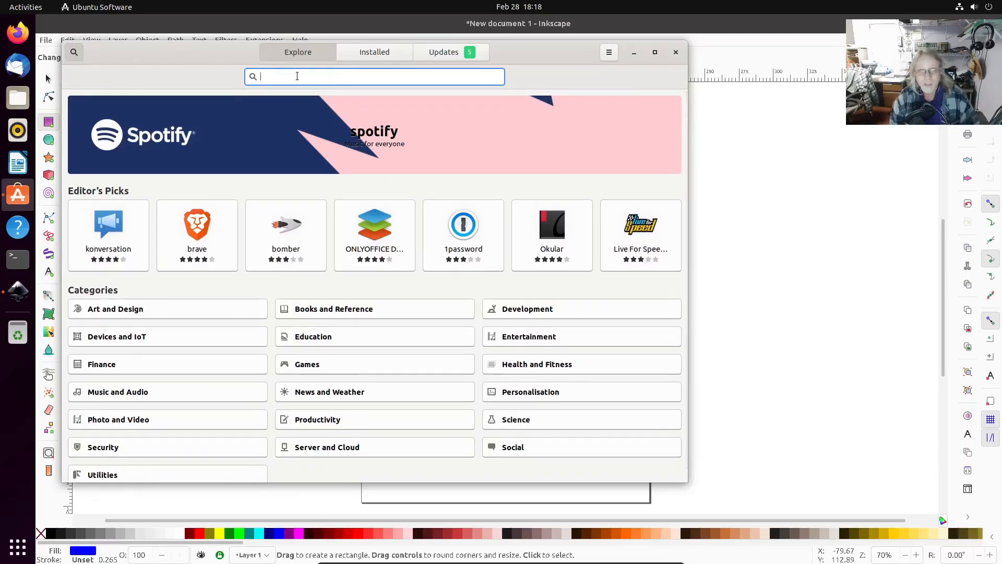
Search 'inkscape', open its app page, and scroll to the snap version 1.1.2 details.
{"action": "type", "text": "inkscape"}
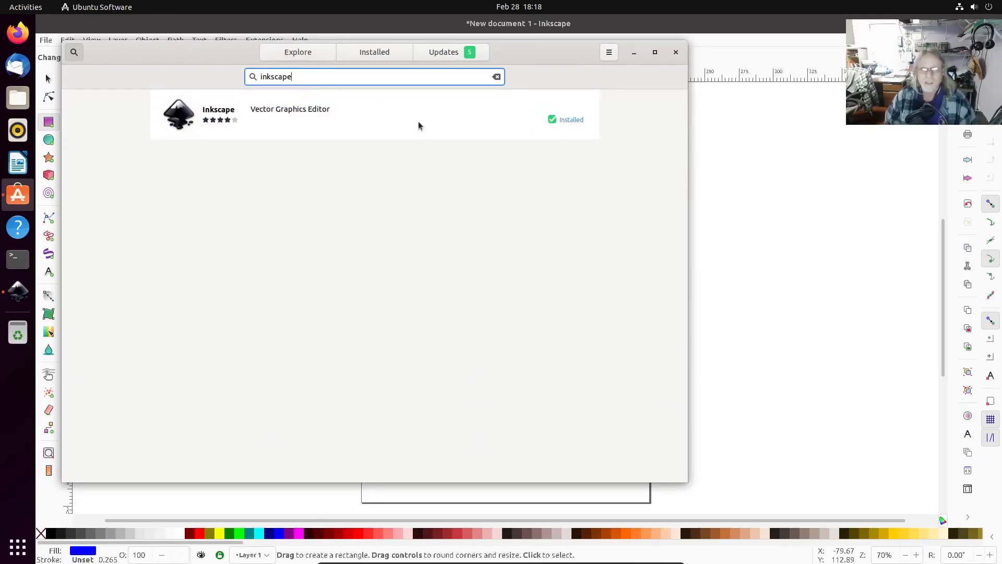
{"action": "left_click", "coordinate": [290, 109]}
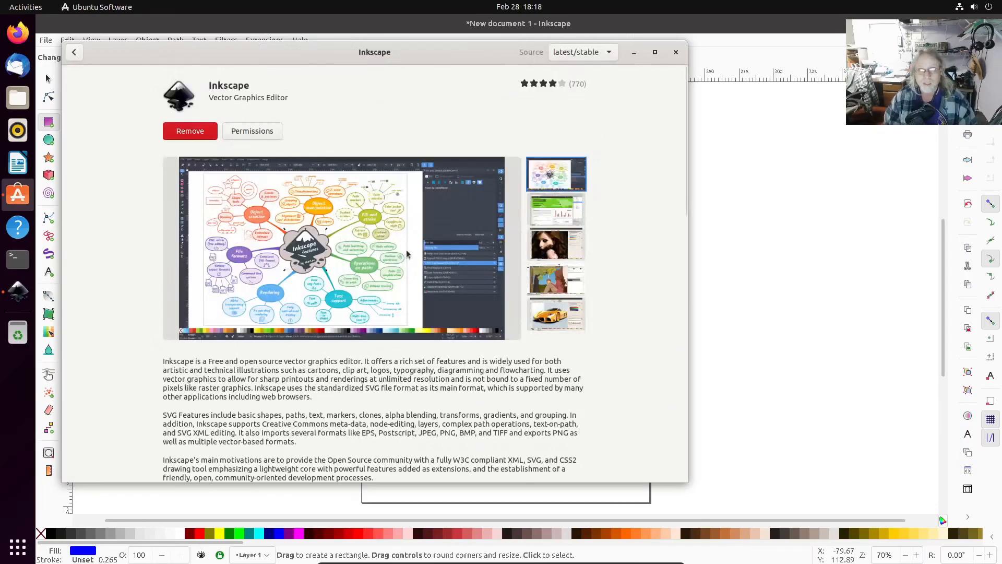
{"action": "scroll", "scroll_direction": "down", "scroll_amount": 3}
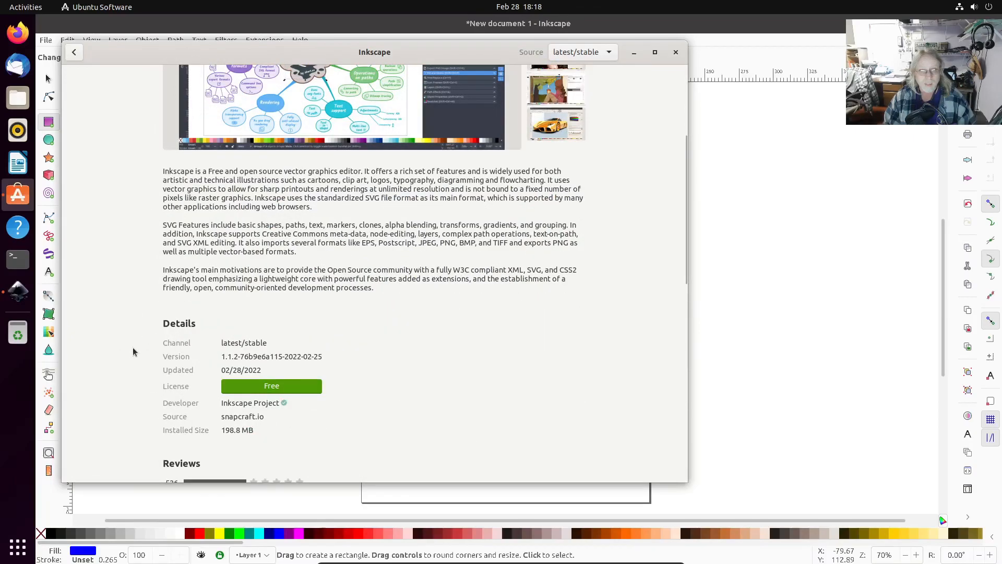
{"action": "scroll", "scroll_direction": "down", "scroll_amount": 3}
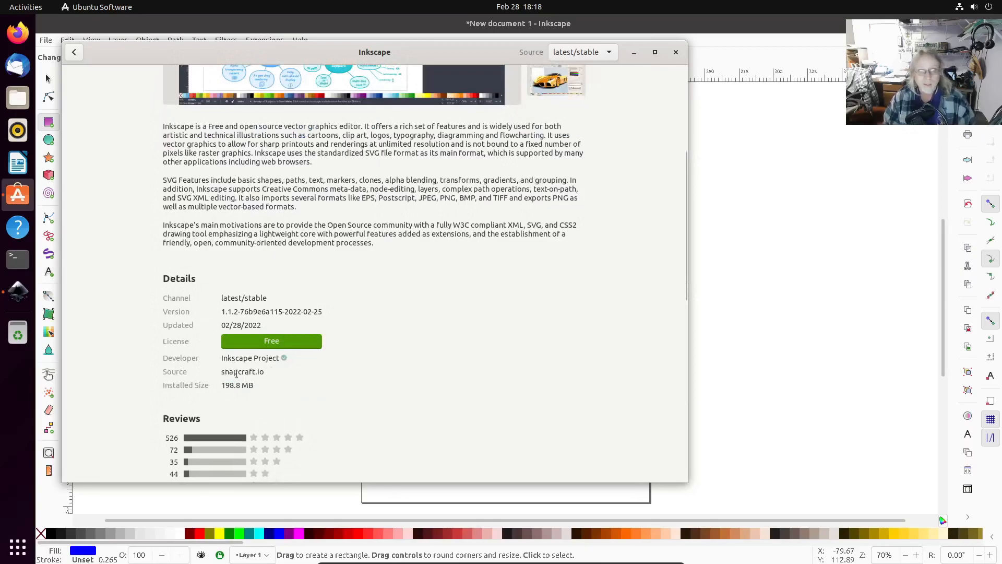
{"action": "mouse_move", "coordinate": [640, 281]}
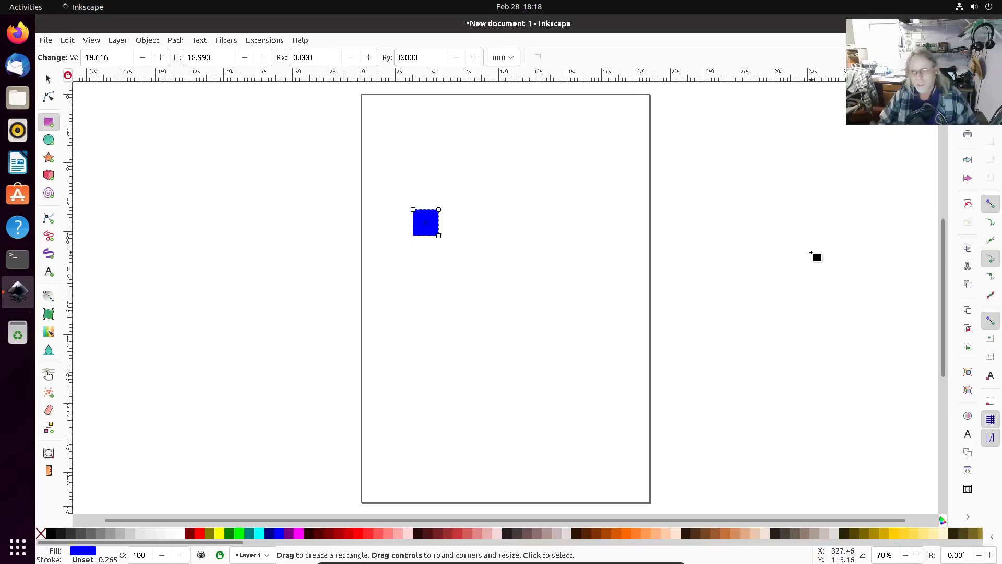
{"action": "mouse_move", "coordinate": [826, 247]}
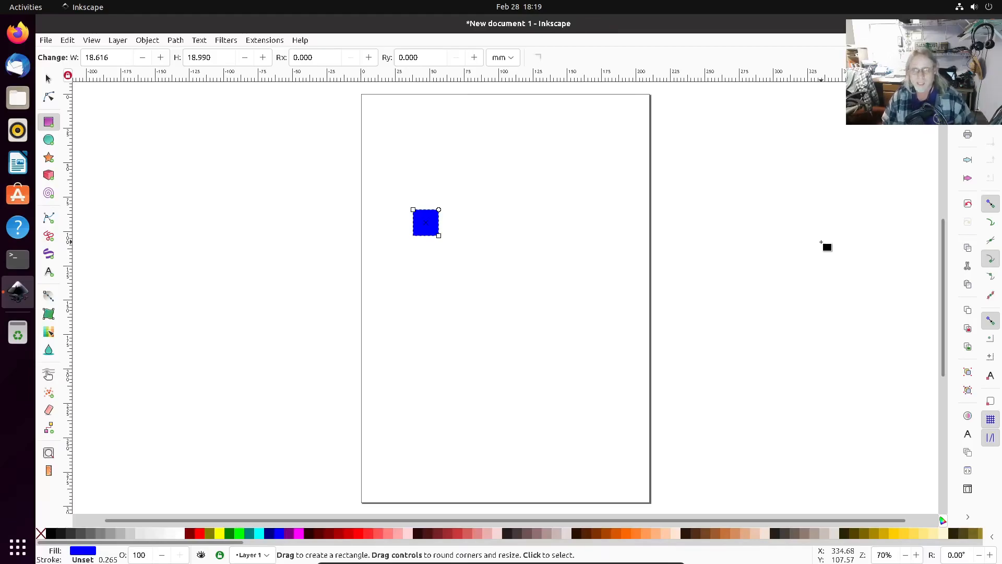
{"action": "mouse_move", "coordinate": [458, 335]}
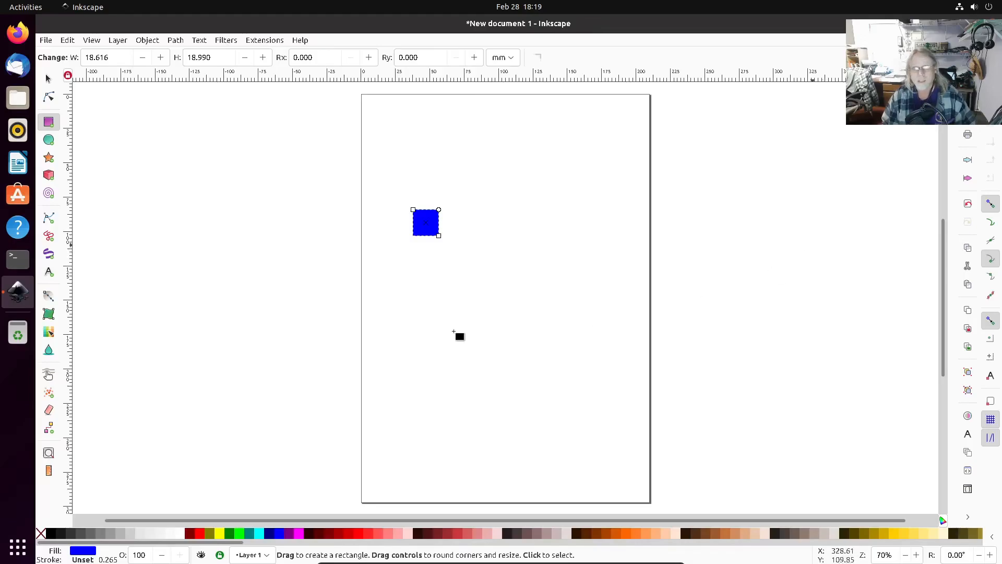
{"action": "mouse_move", "coordinate": [235, 199]}
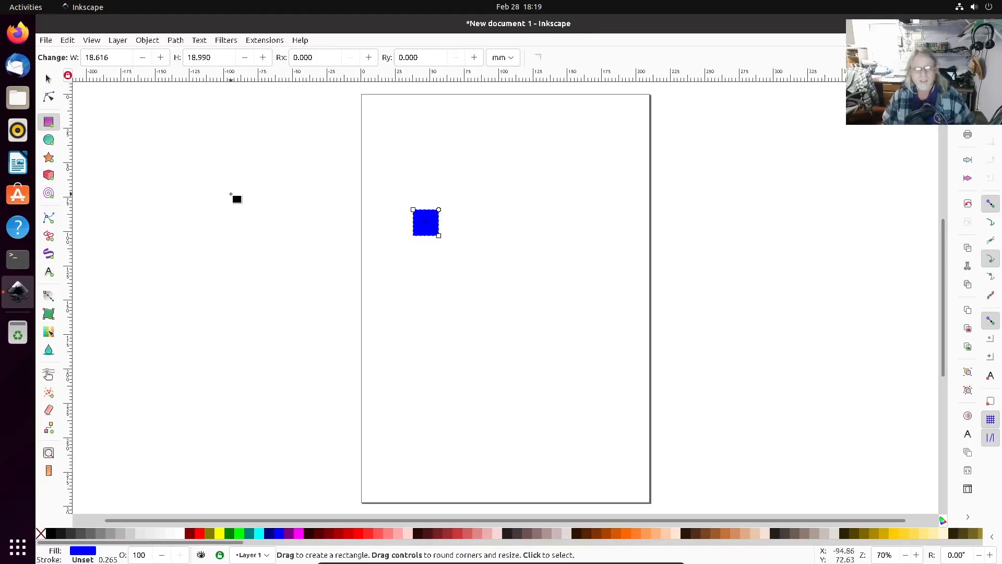
{"action": "mouse_move", "coordinate": [244, 180]}
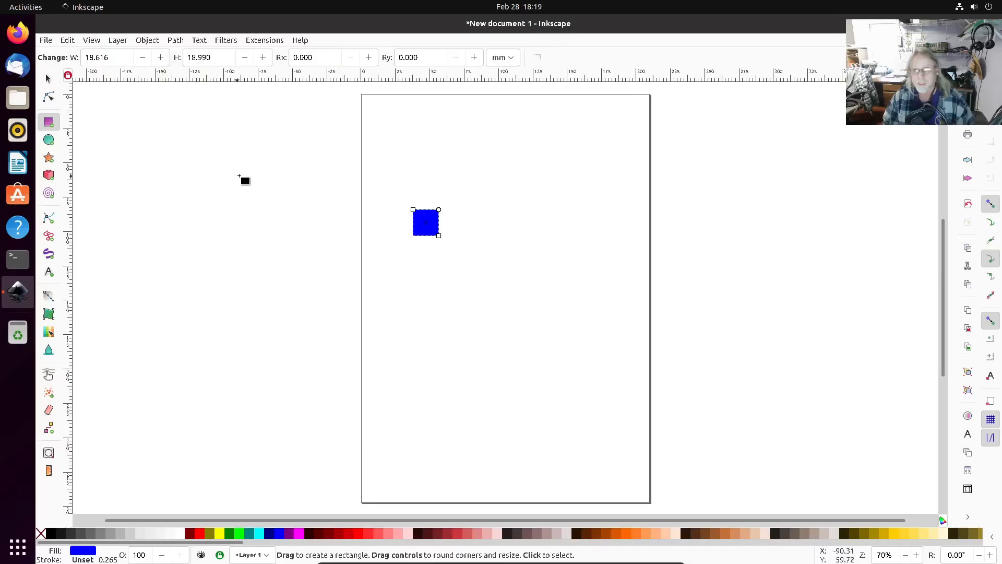
{"action": "mouse_move", "coordinate": [257, 168]}
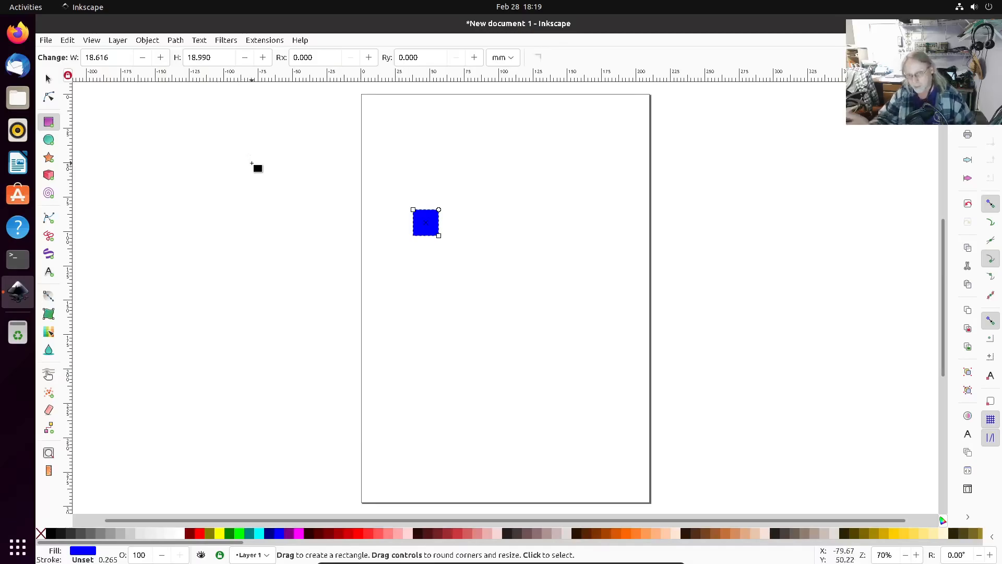
{"action": "mouse_move", "coordinate": [796, 156]}
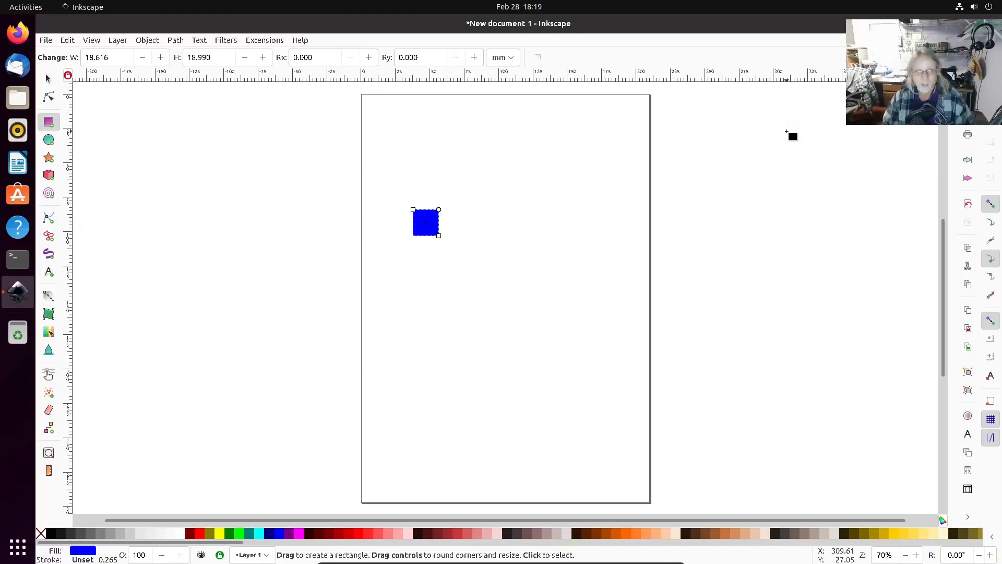
{"action": "mouse_move", "coordinate": [785, 146]}
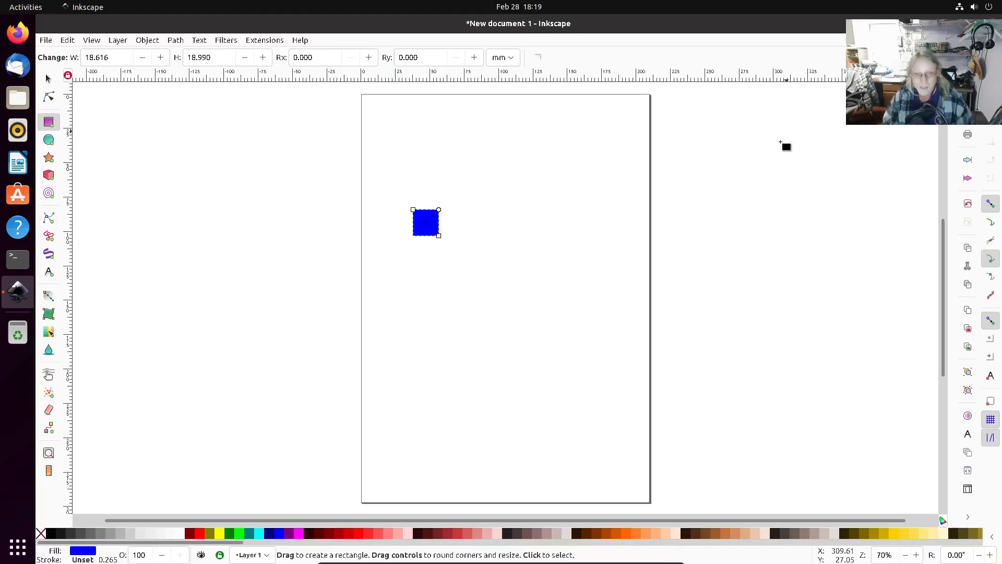
{"action": "mouse_move", "coordinate": [229, 202]}
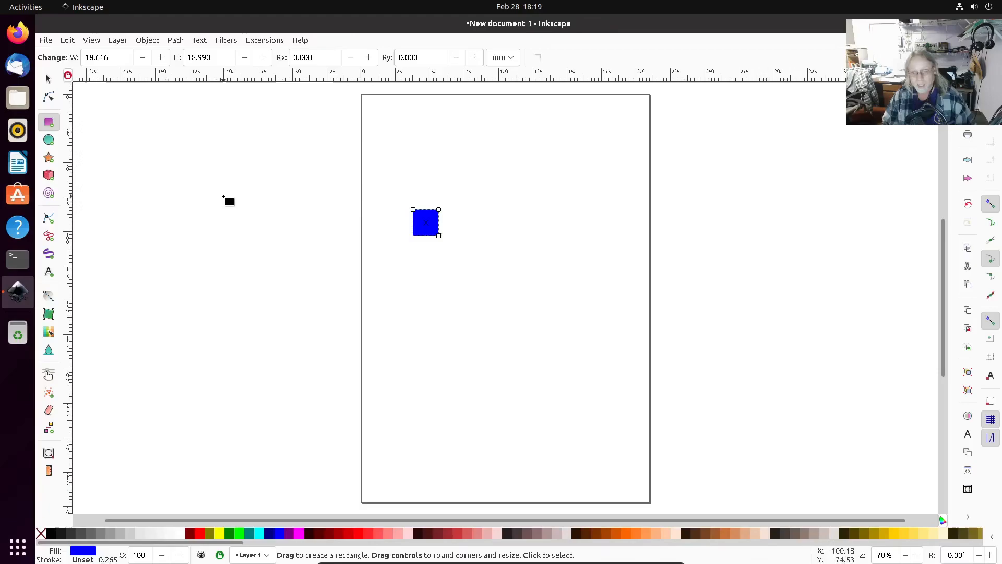
{"action": "mouse_move", "coordinate": [222, 198]}
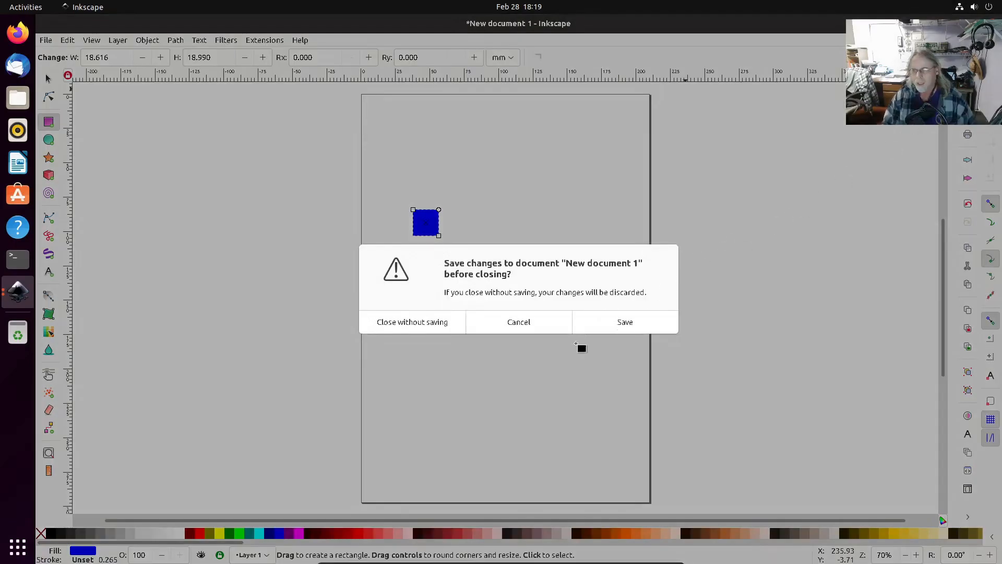
Close Inkscape without saving the drawing and open a Terminal from the dock.
{"action": "left_click", "coordinate": [412, 321]}
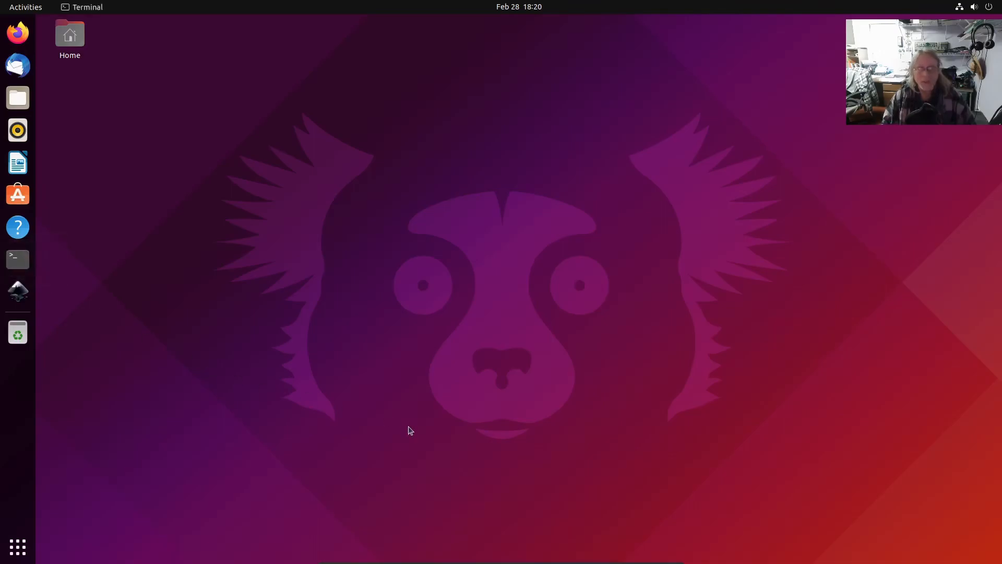
{"action": "left_click", "coordinate": [18, 258]}
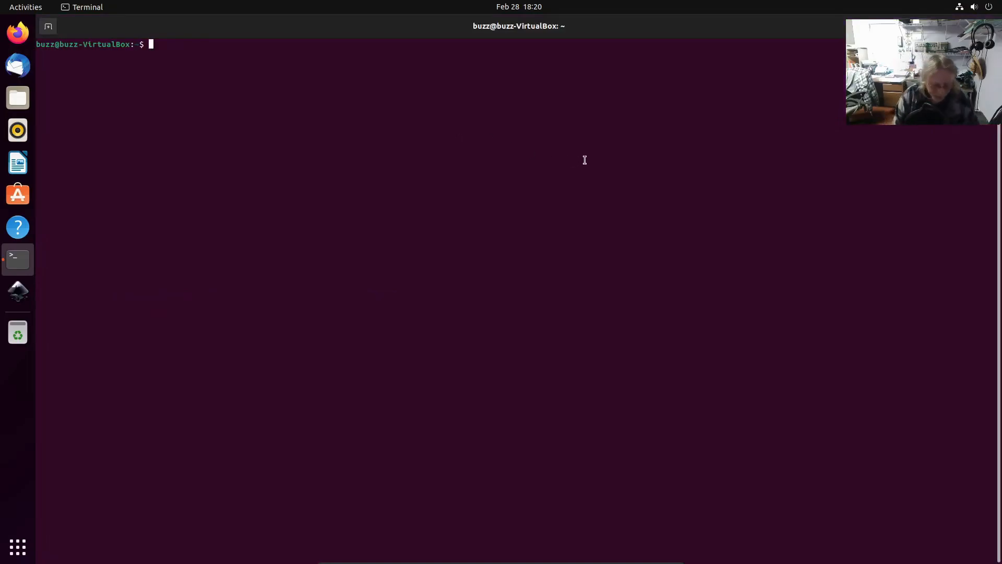
Run 'sudo snap remove inkscape' in the terminal.
{"action": "type", "text": "sudo ap"}
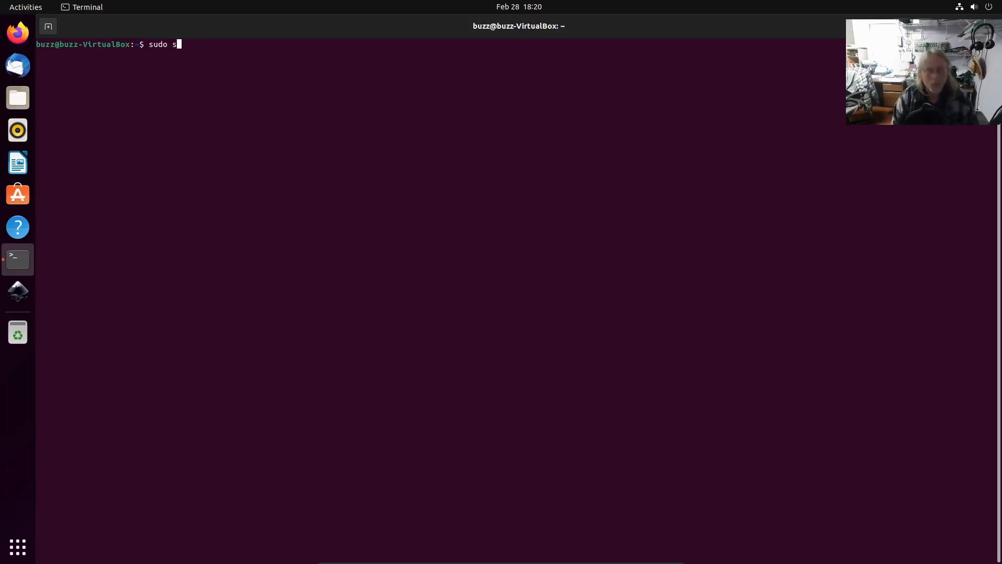
{"action": "type", "text": "nap remove inkscape"}
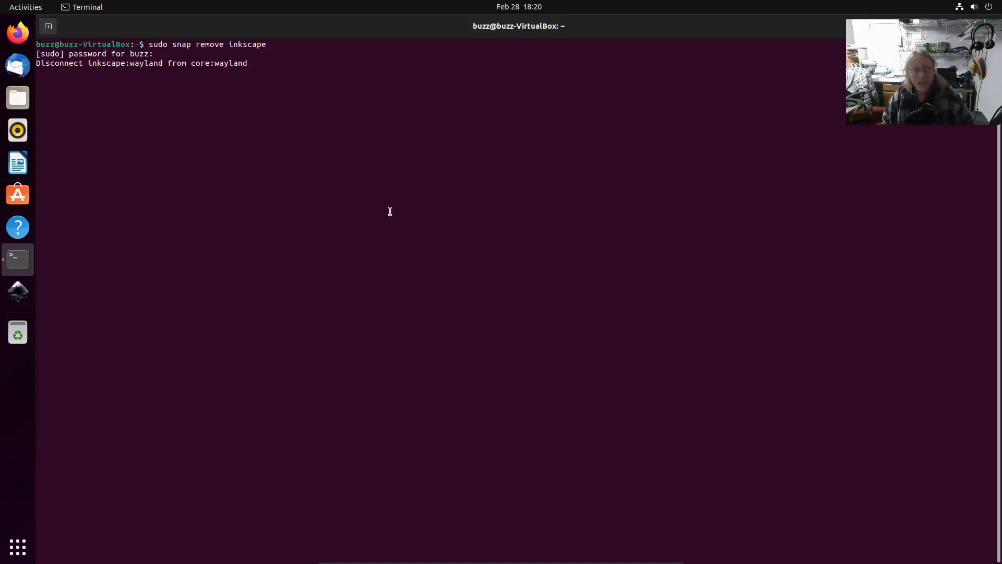
{"action": "mouse_move", "coordinate": [335, 171]}
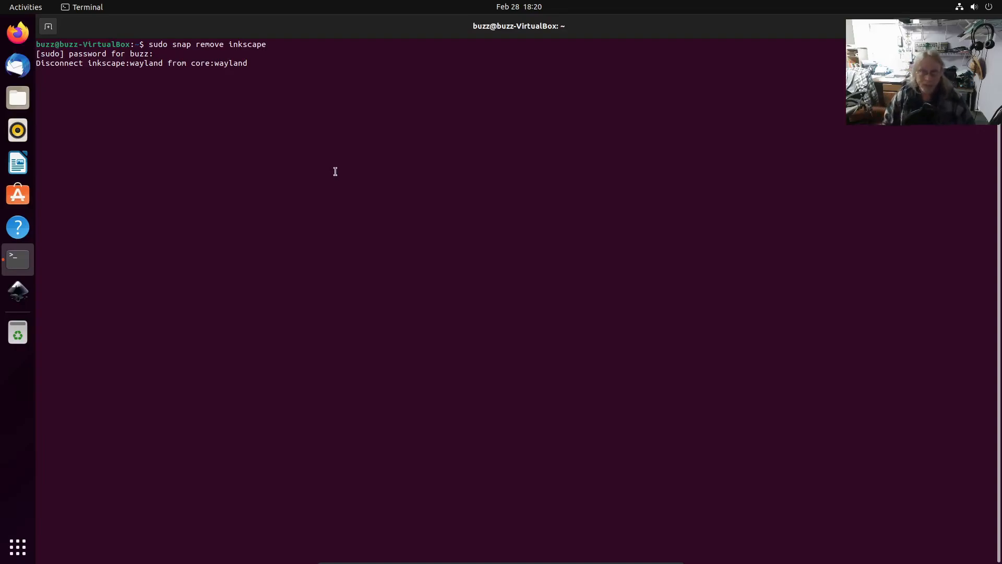
{"action": "mouse_move", "coordinate": [449, 262]}
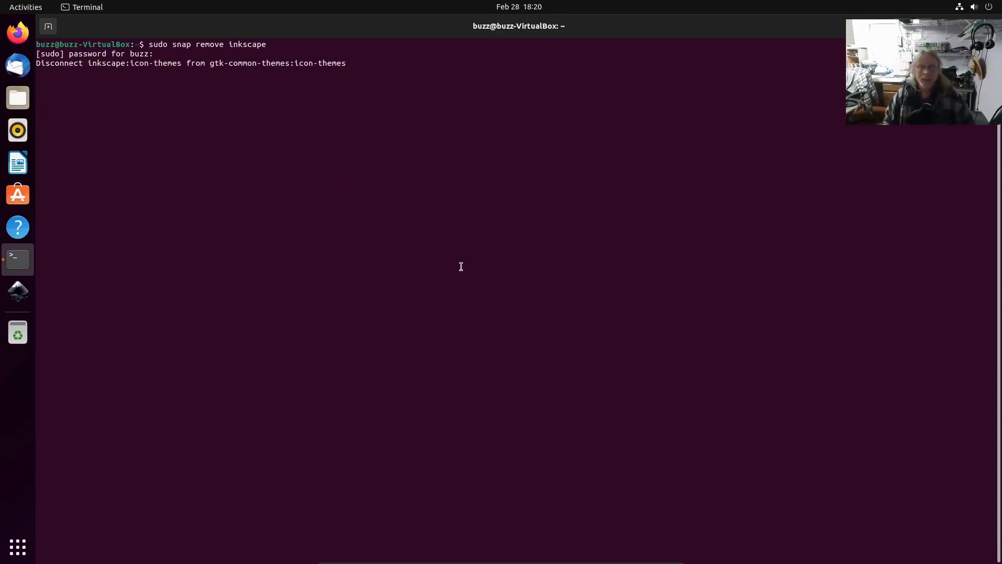
{"action": "mouse_move", "coordinate": [583, 344]}
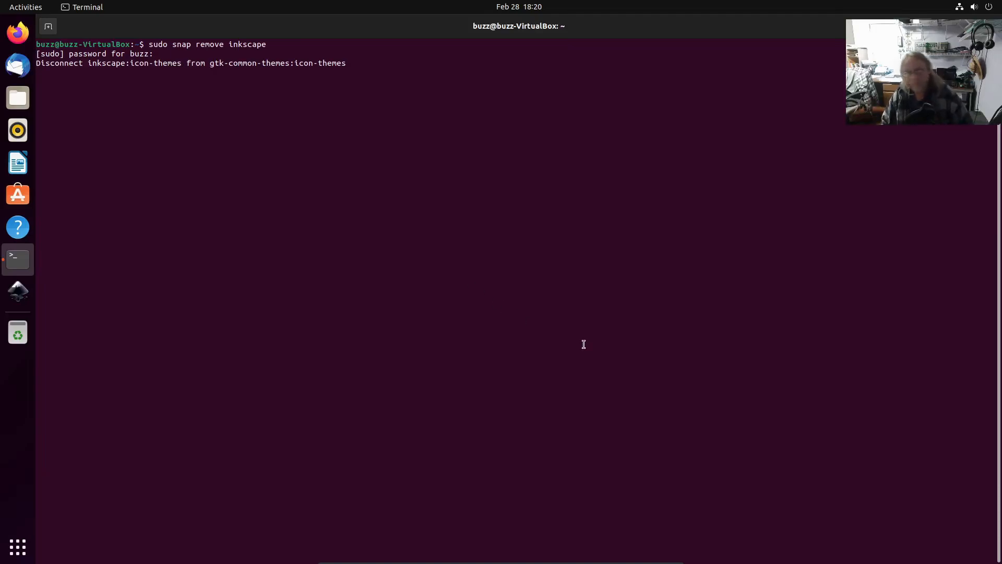
{"action": "mouse_move", "coordinate": [551, 311]}
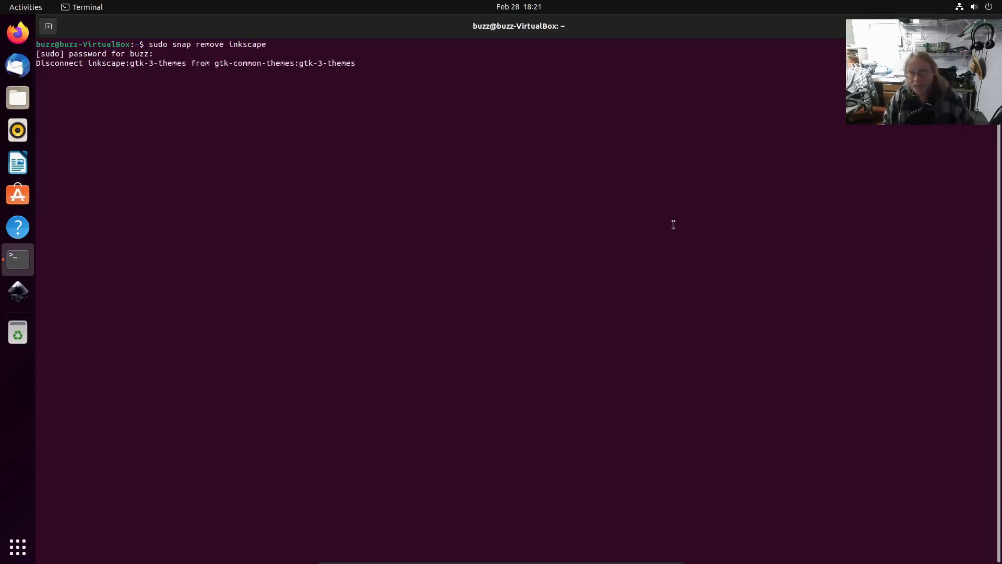
{"action": "mouse_move", "coordinate": [671, 226]}
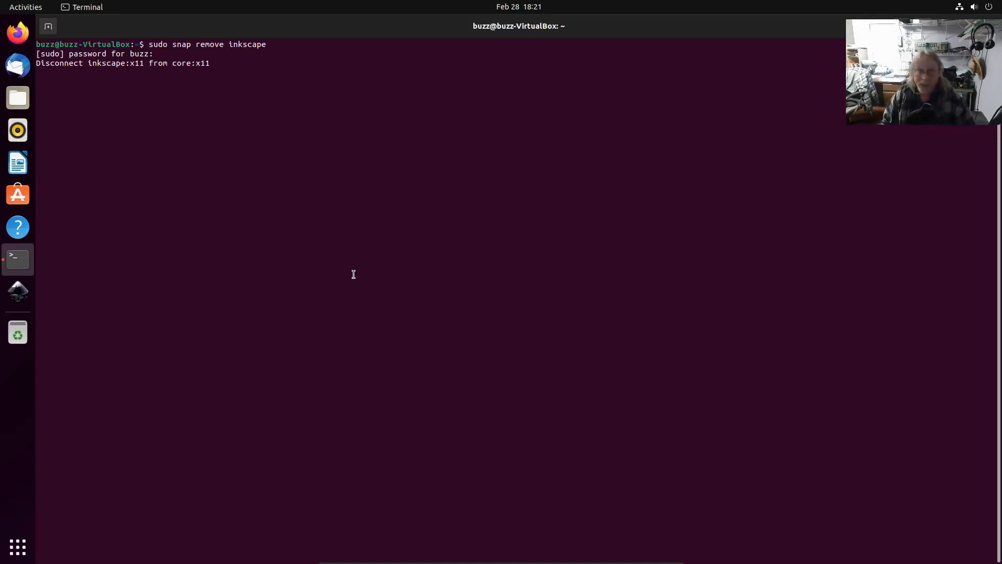
{"action": "mouse_move", "coordinate": [322, 240]}
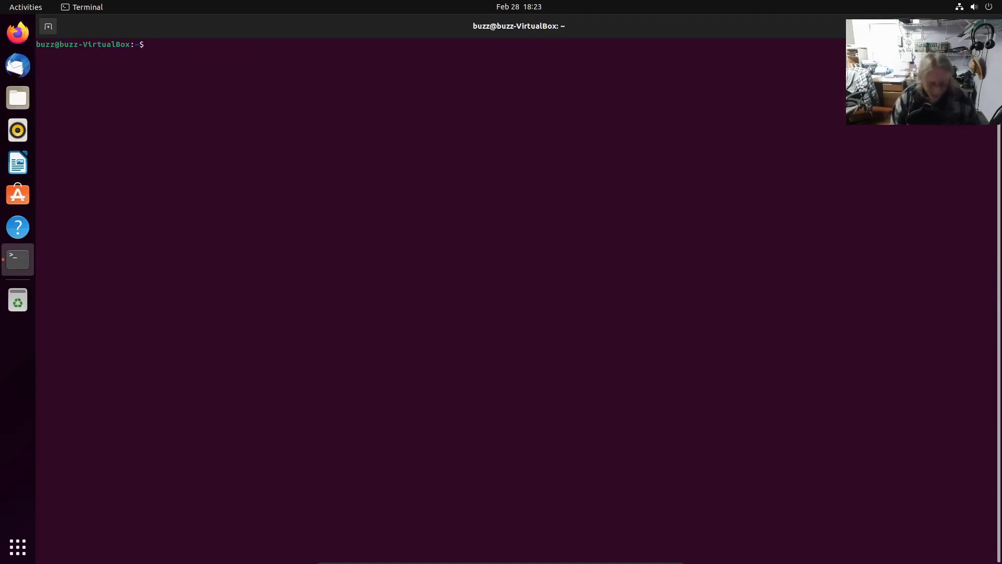
Enter the 'sudo apt install inkscape' command in the terminal.
{"action": "type", "text": "install apt"}
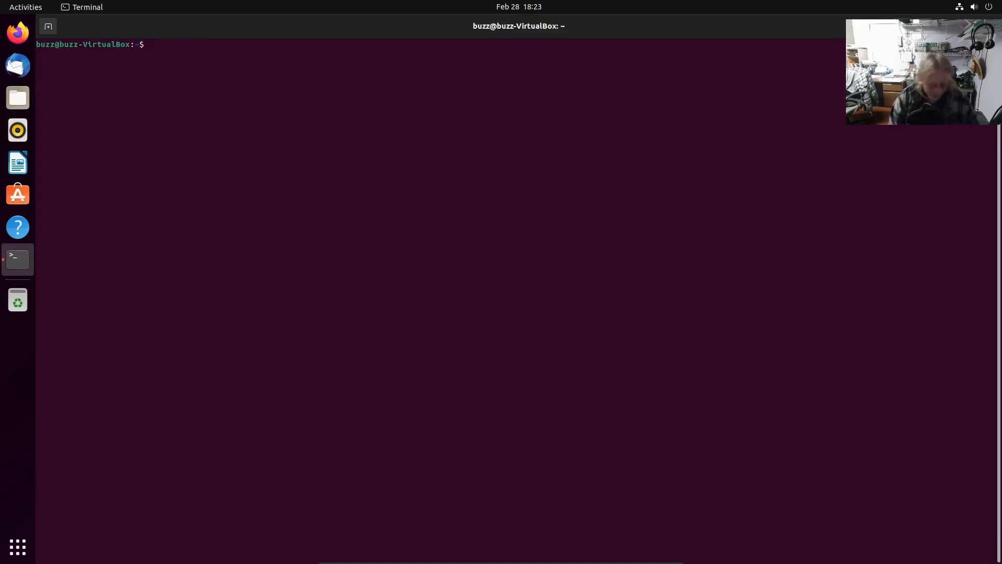
{"action": "type", "text": "sudo apt ins"}
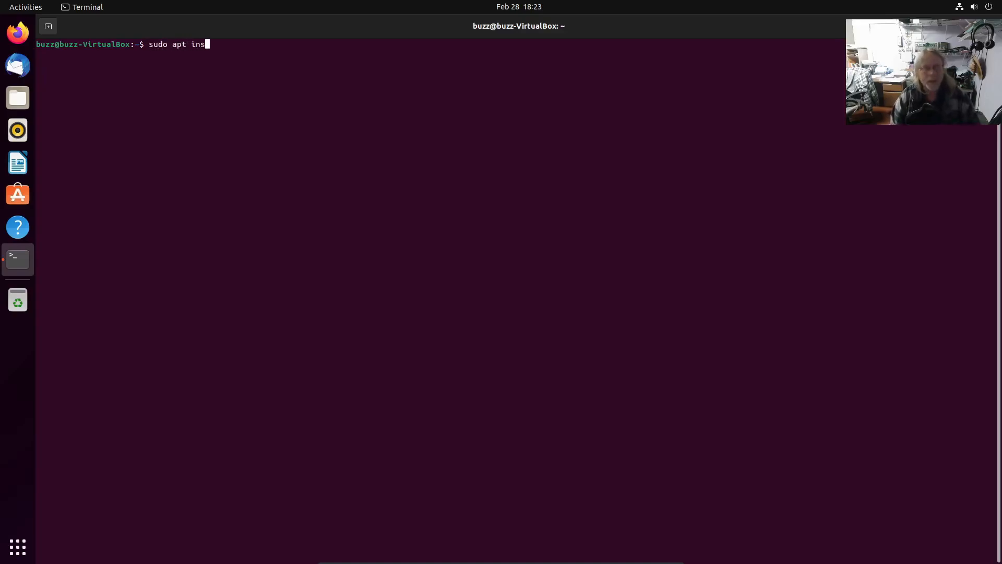
{"action": "type", "text": "tall ikscape"}
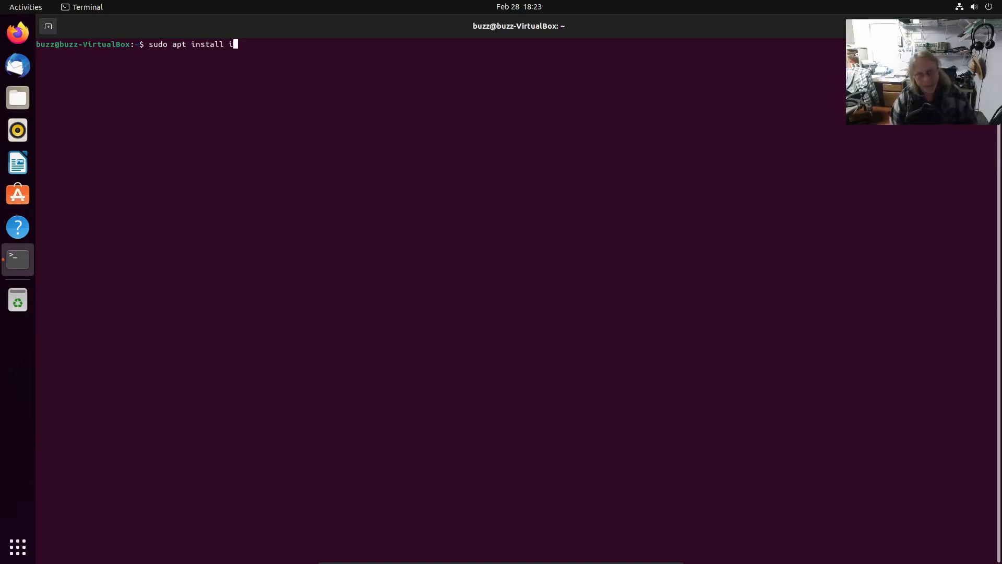
{"action": "type", "text": "nks"}
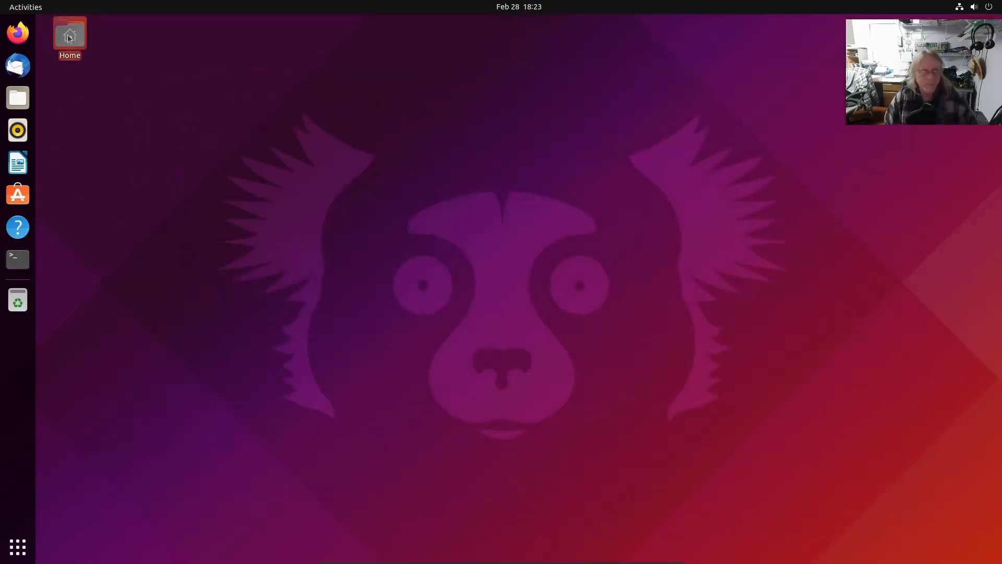
{"action": "mouse_move", "coordinate": [324, 228]}
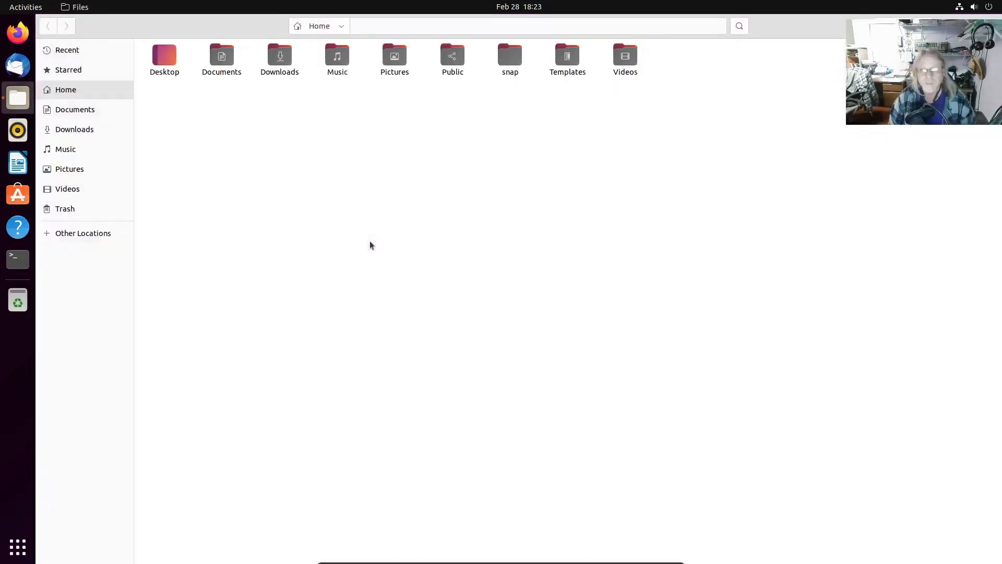
Open Downloads and launch inkstitch_2.1.2_amd64.deb in Ubuntu Software.
{"action": "left_click", "coordinate": [280, 58]}
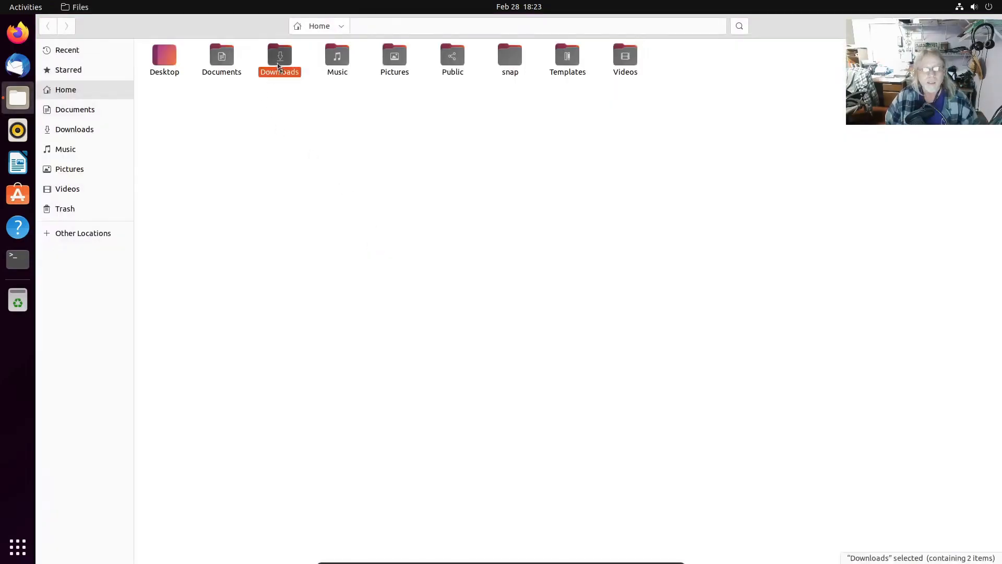
{"action": "double_click", "coordinate": [279, 57]}
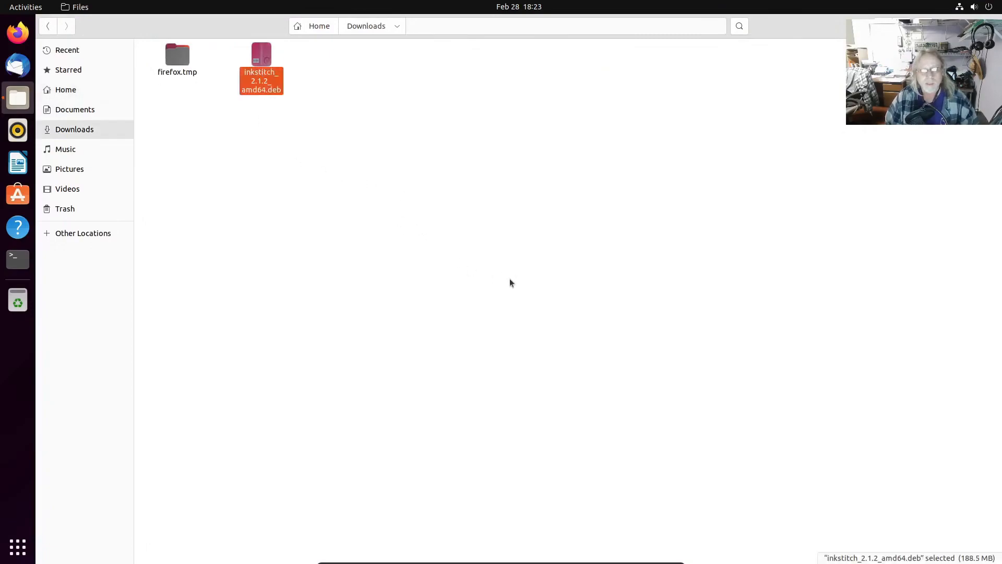
{"action": "double_click", "coordinate": [261, 67]}
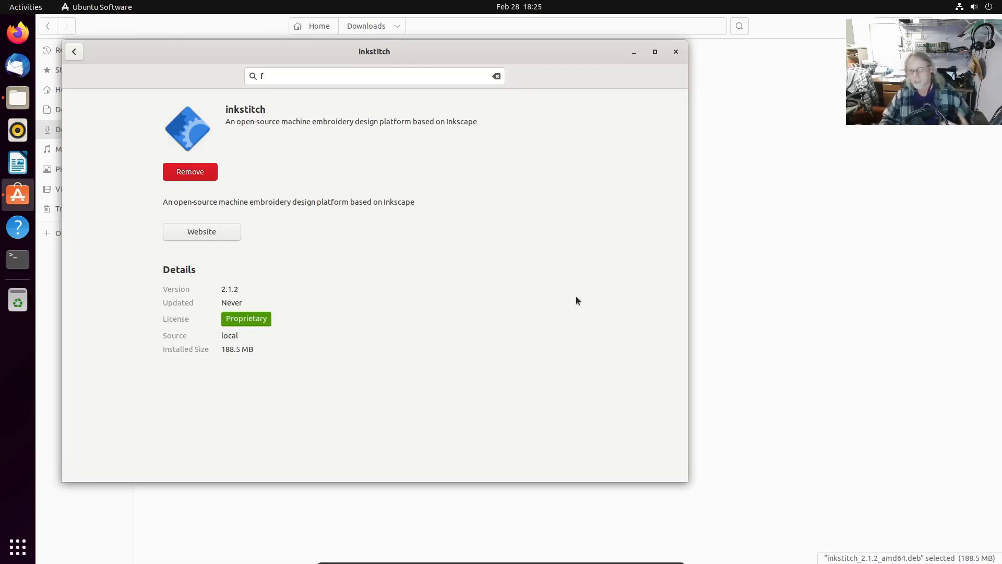
{"action": "mouse_move", "coordinate": [553, 157]}
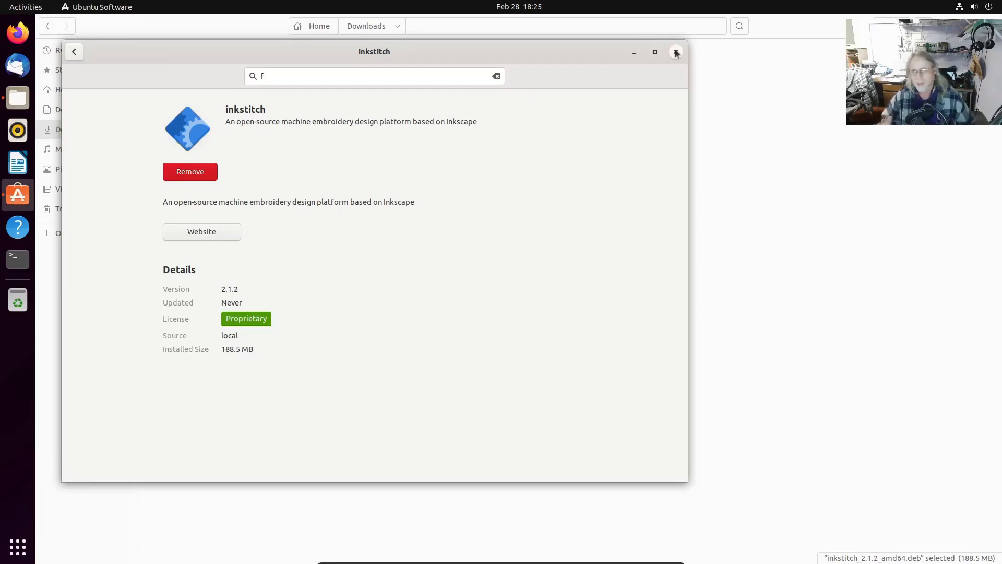
Close Ubuntu Software once the inkstitch package finishes installing.
{"action": "left_click", "coordinate": [675, 51]}
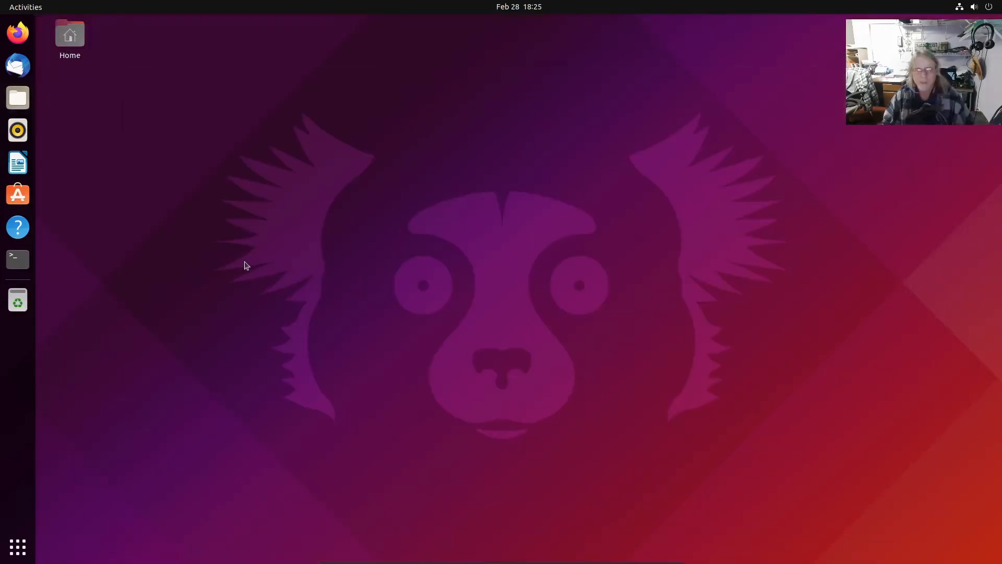
{"action": "mouse_move", "coordinate": [122, 305]}
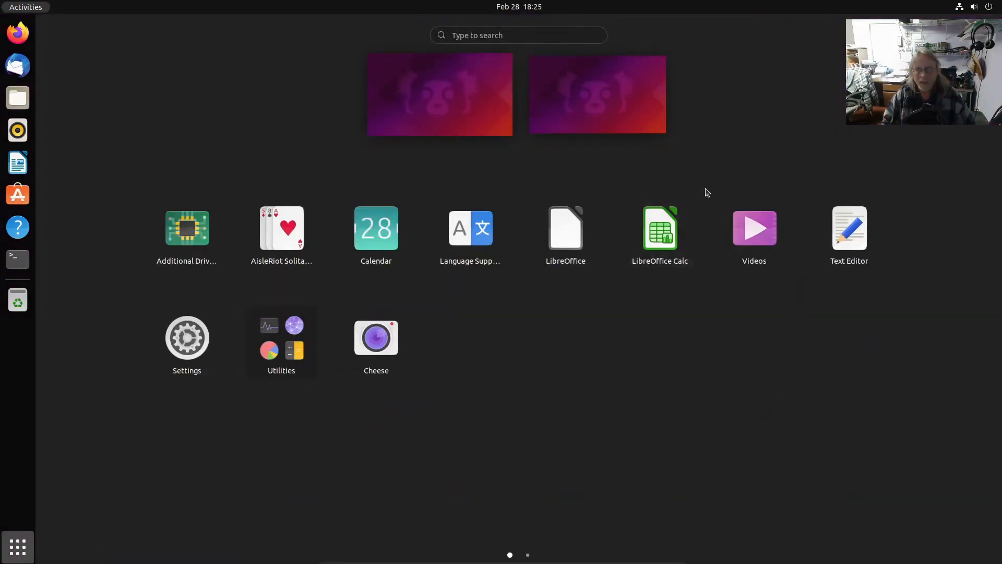
Search the applications for Inkscape and launch the reinstalled app.
{"action": "type", "text": "inksd"}
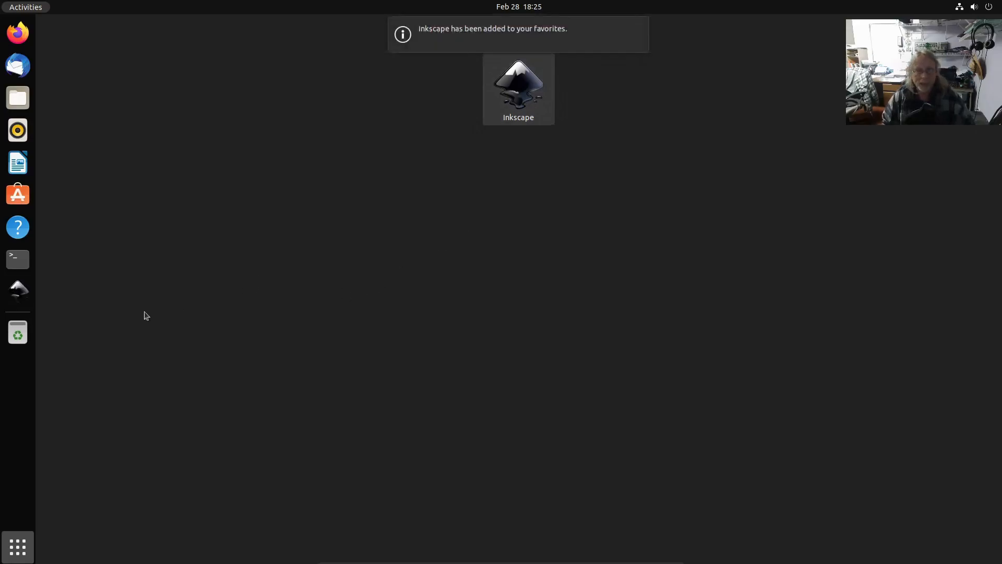
{"action": "left_click", "coordinate": [518, 83]}
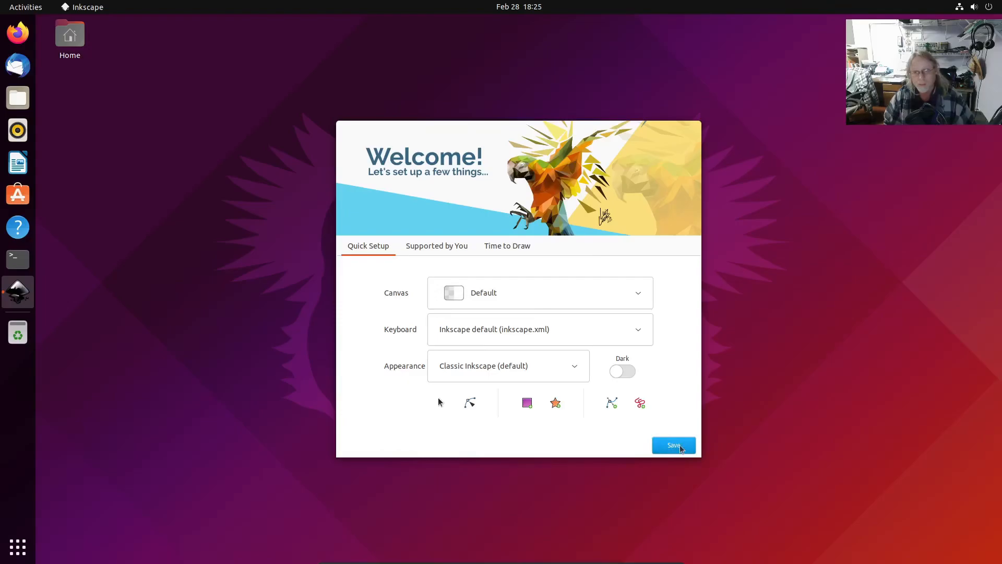
Save the default Quick Setup settings and create a new blank document.
{"action": "left_click", "coordinate": [435, 245]}
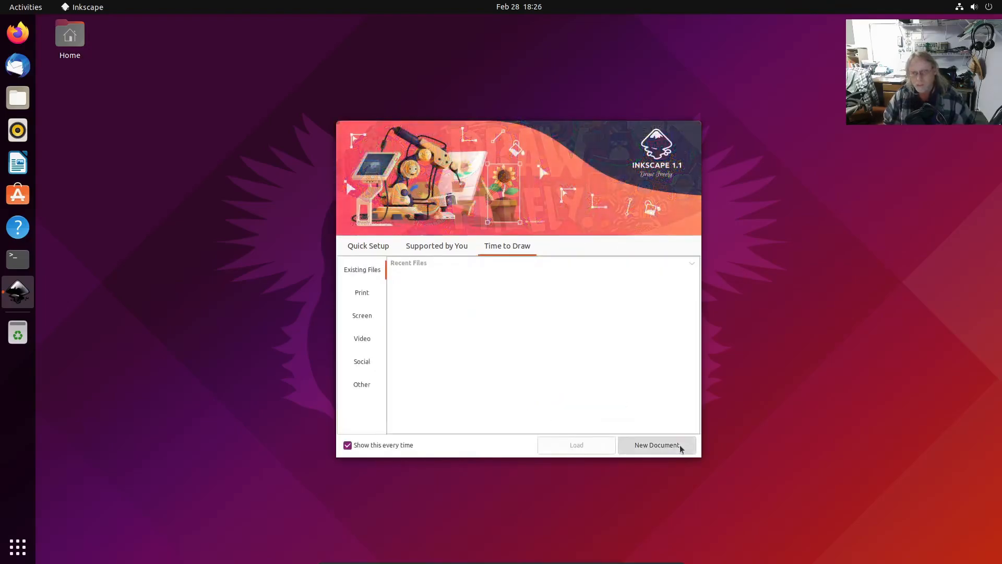
{"action": "left_click", "coordinate": [657, 445]}
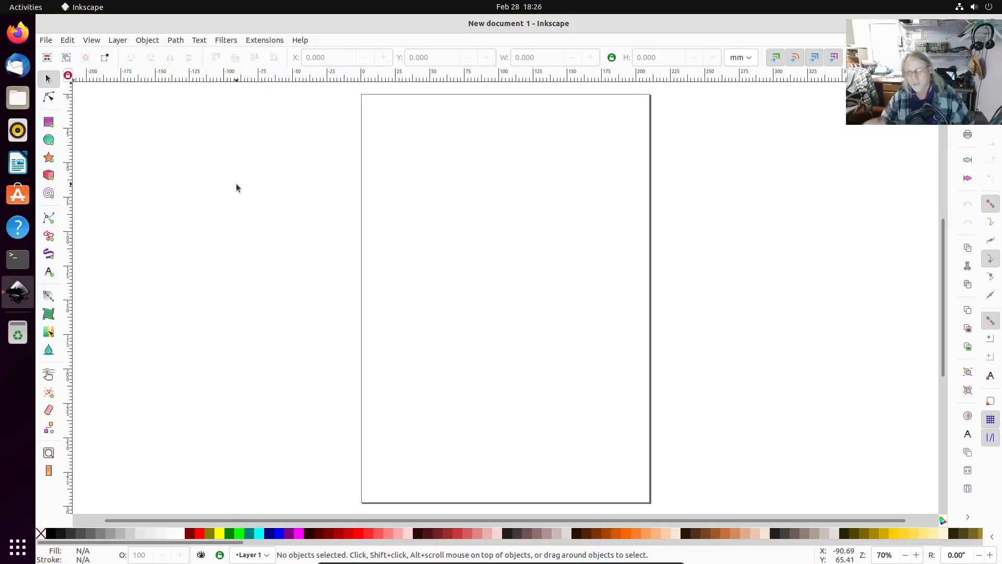
{"action": "mouse_move", "coordinate": [162, 264]}
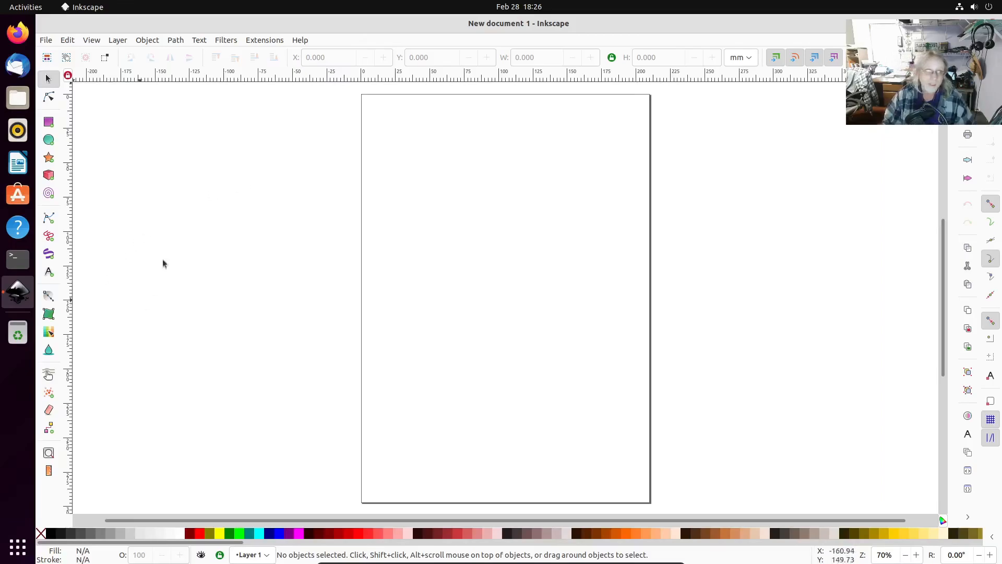
{"action": "left_click", "coordinate": [264, 39]}
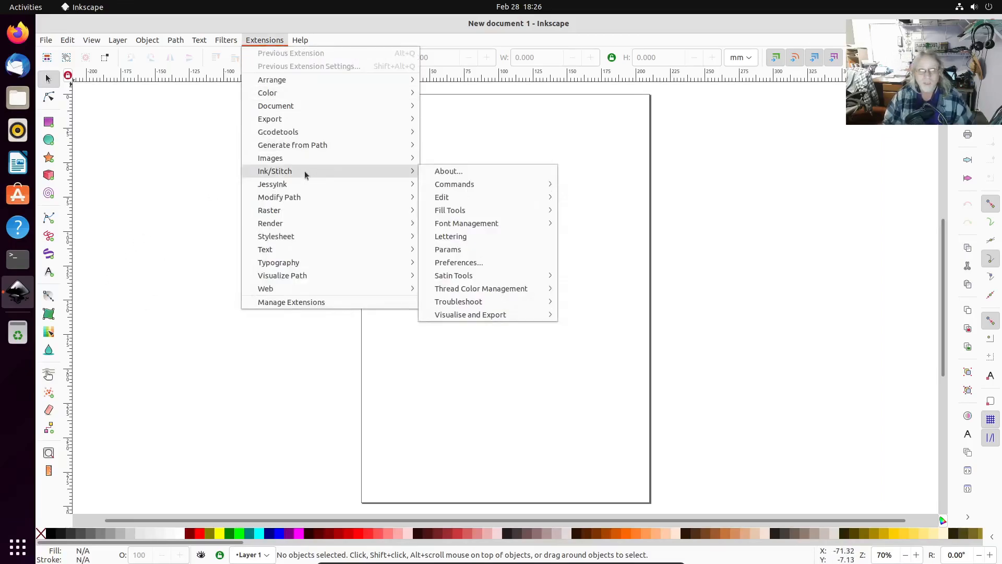
{"action": "mouse_move", "coordinate": [447, 249]}
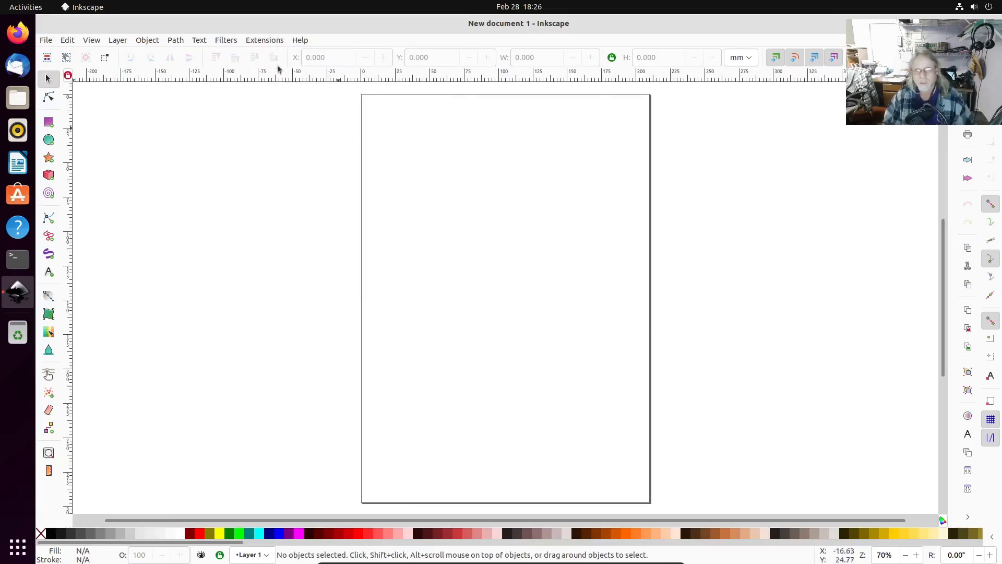
{"action": "left_click", "coordinate": [264, 40]}
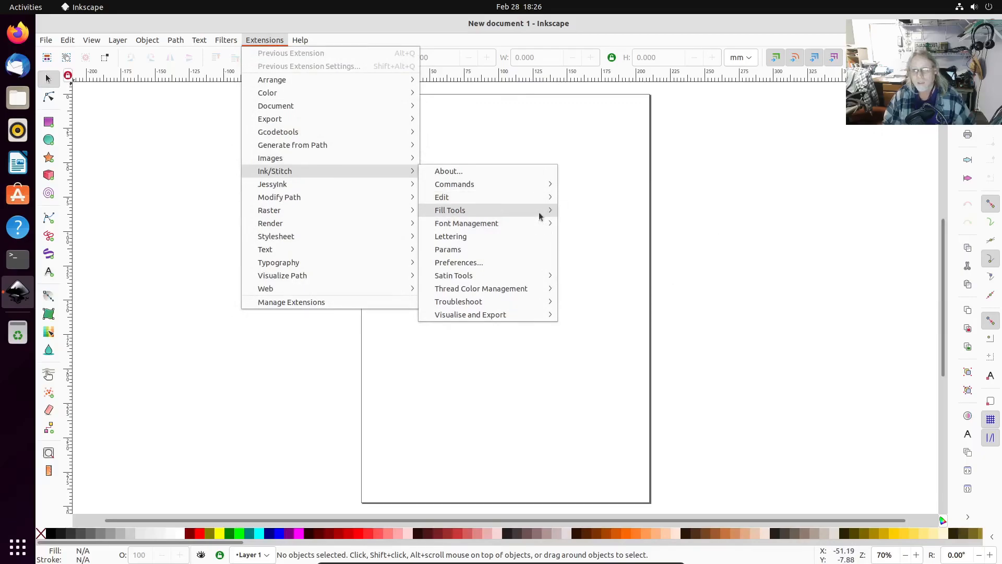
{"action": "mouse_move", "coordinate": [453, 184]}
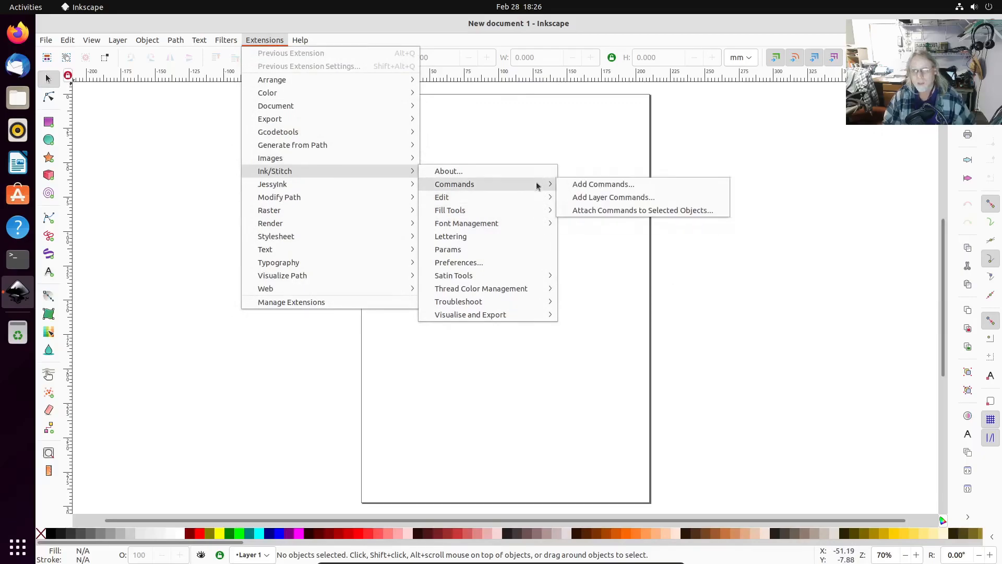
{"action": "left_click", "coordinate": [449, 171]}
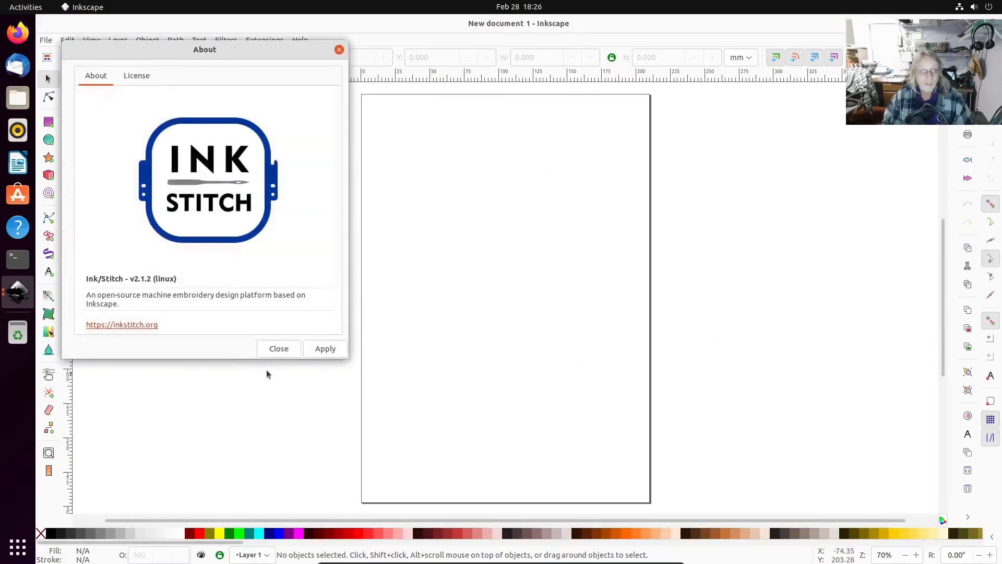
{"action": "left_click", "coordinate": [278, 348]}
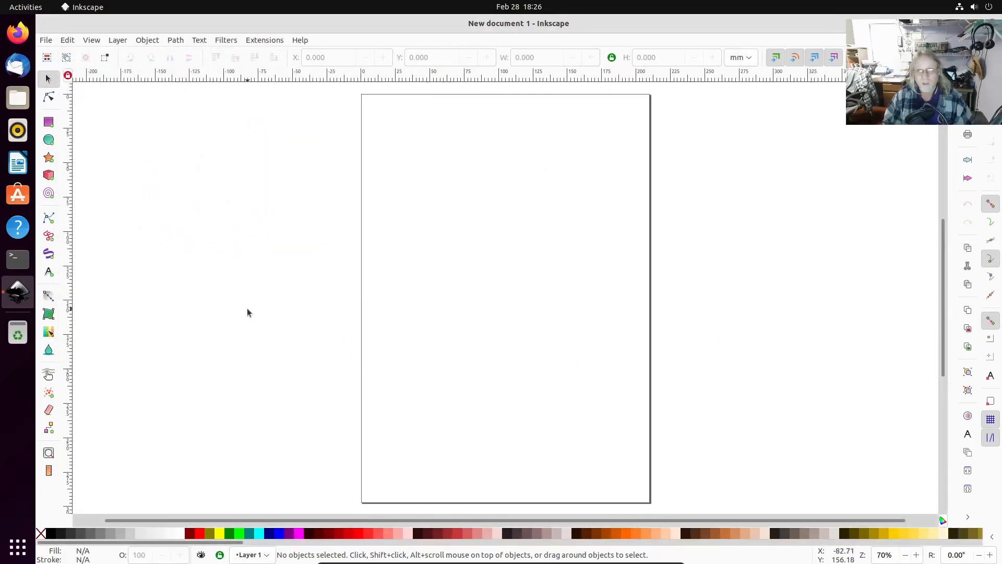
{"action": "mouse_move", "coordinate": [239, 302]}
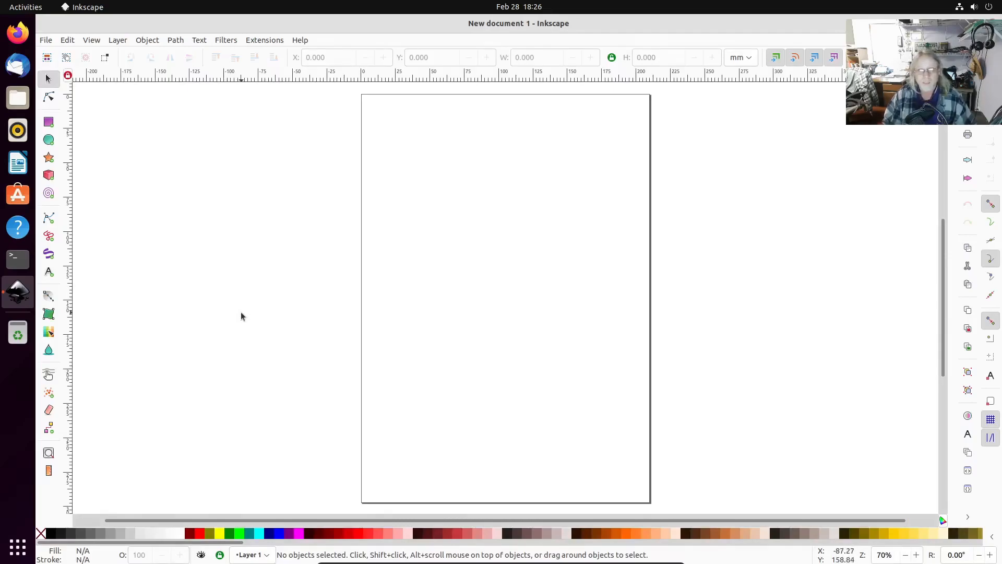
{"action": "mouse_move", "coordinate": [245, 301]}
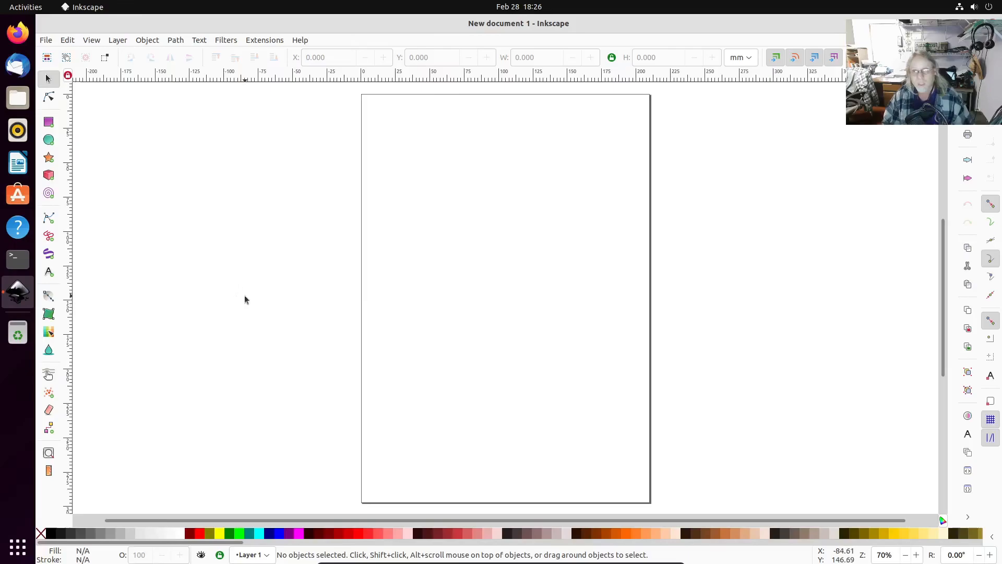
{"action": "mouse_move", "coordinate": [258, 284]}
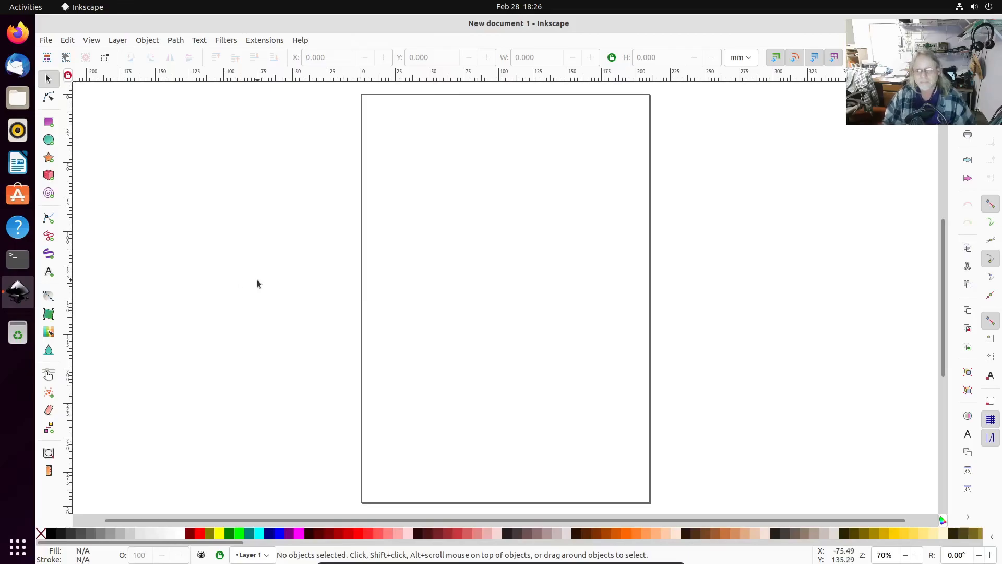